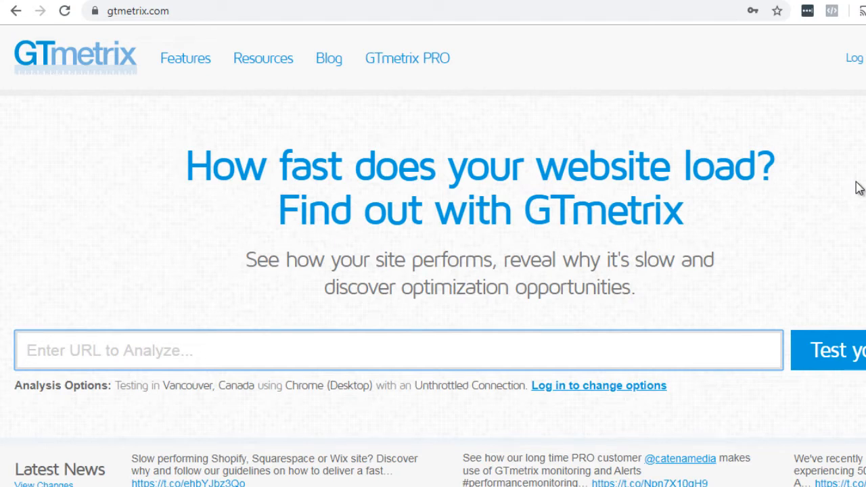
mouse_move(107, 80)
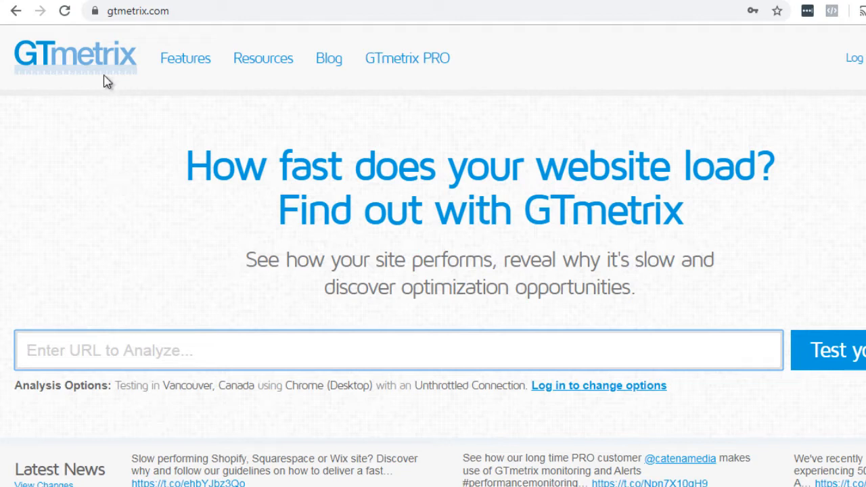
mouse_move(39, 124)
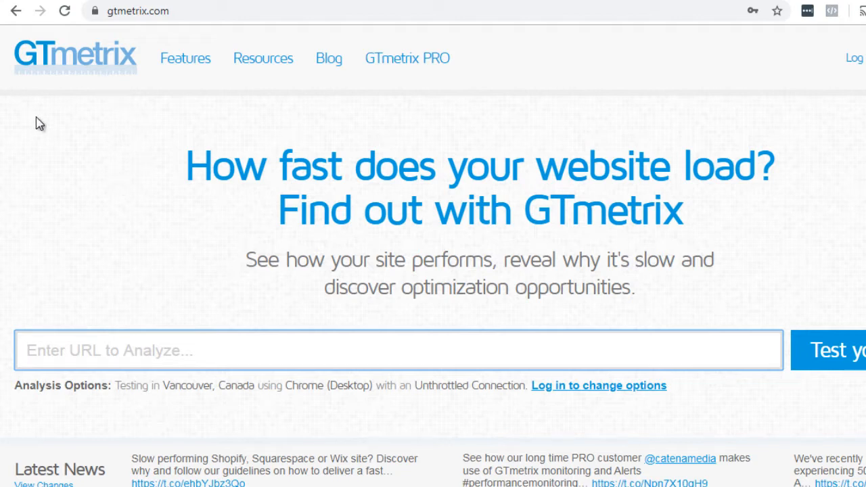
mouse_move(130, 82)
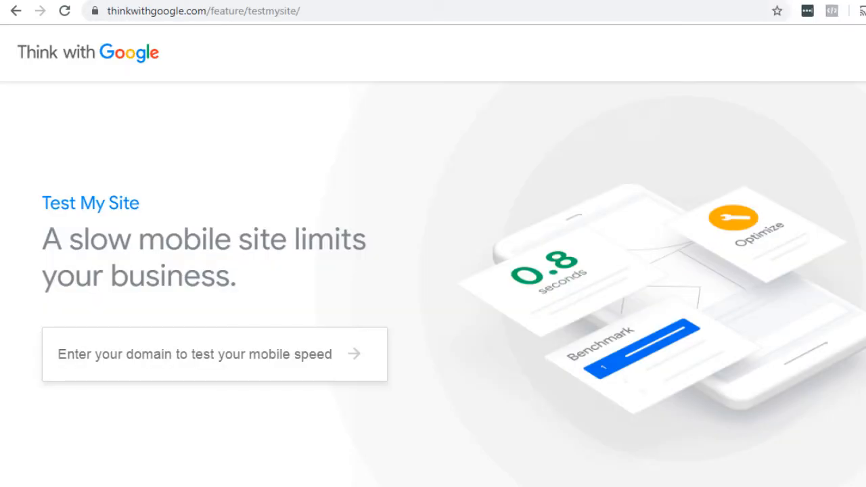
mouse_move(381, 221)
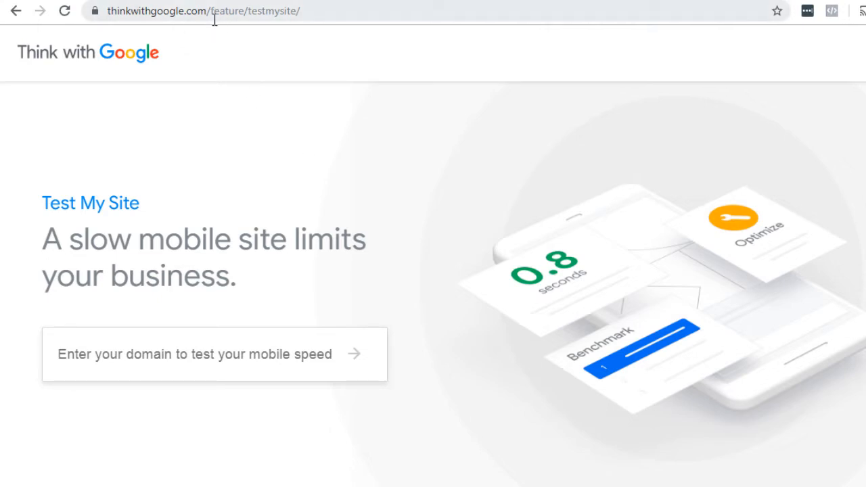
mouse_move(303, 81)
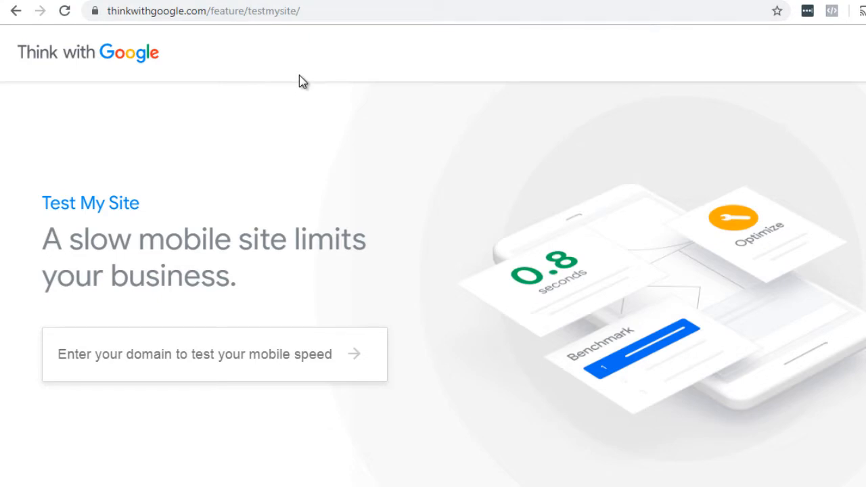
mouse_move(292, 33)
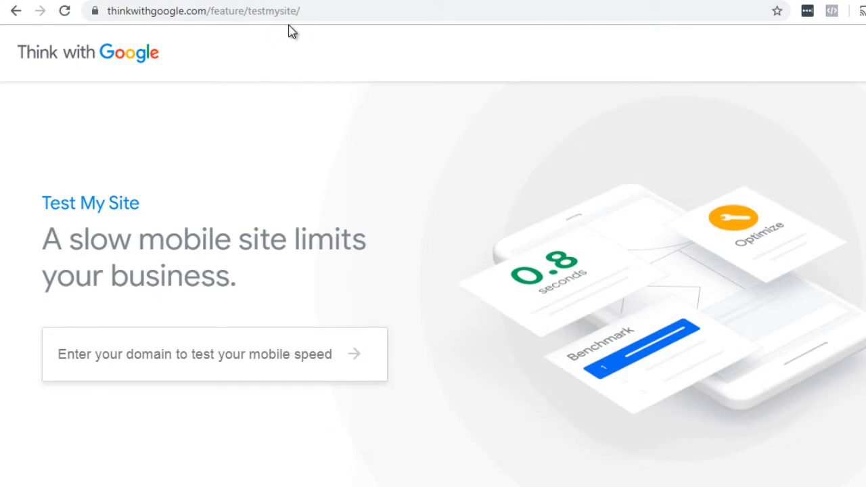
mouse_move(133, 39)
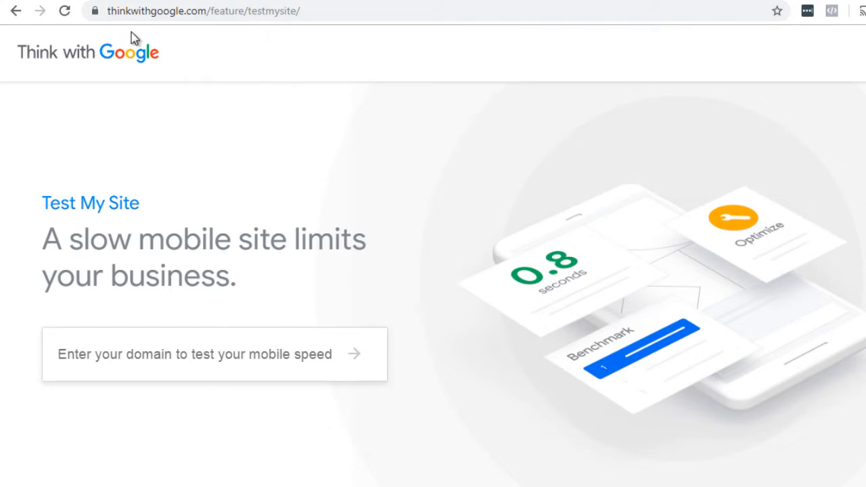
mouse_move(235, 48)
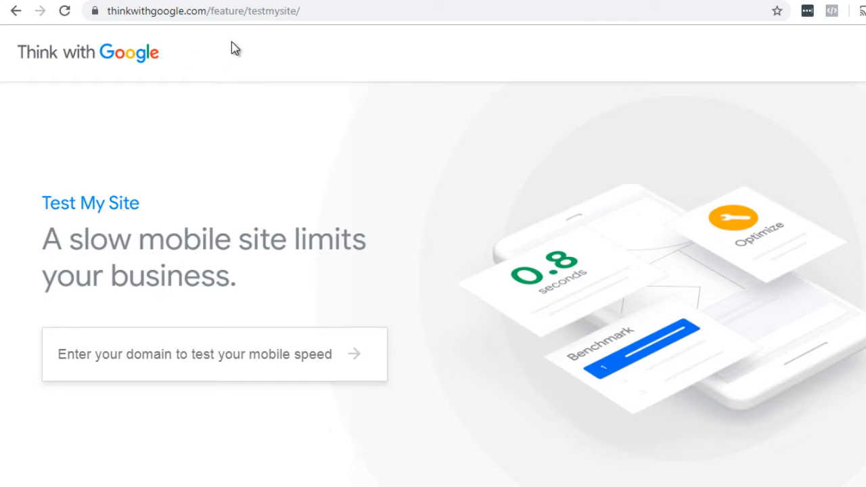
mouse_move(265, 34)
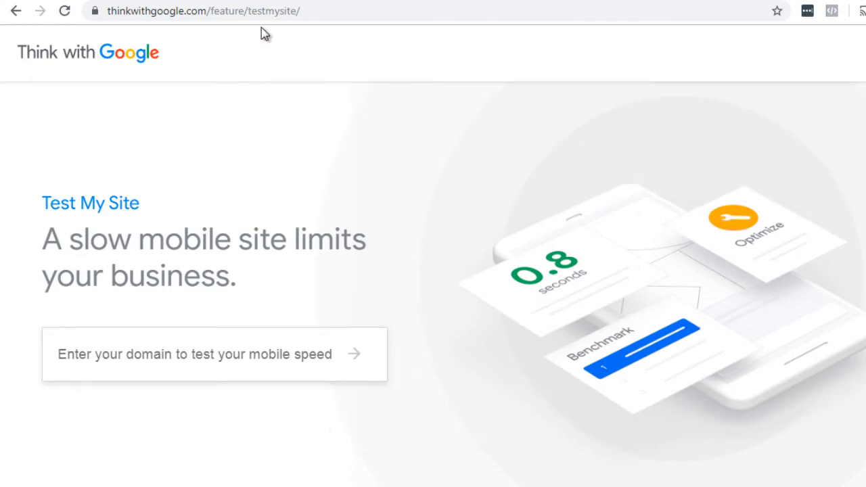
mouse_move(238, 186)
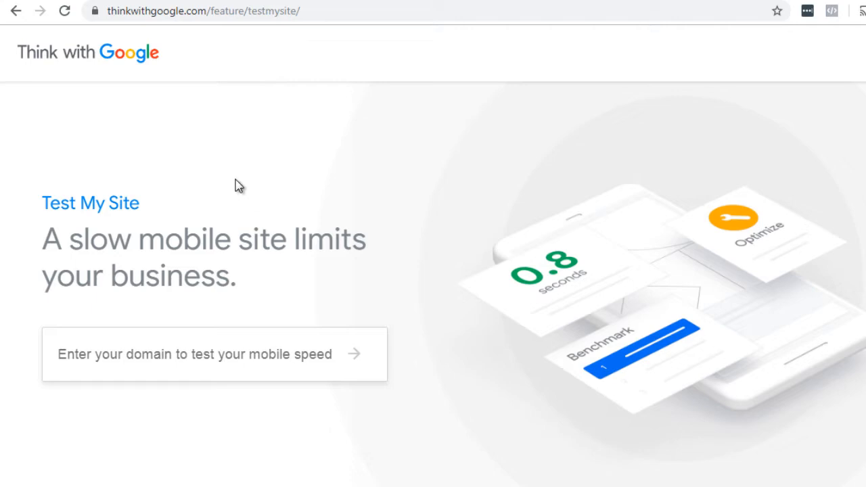
mouse_move(281, 298)
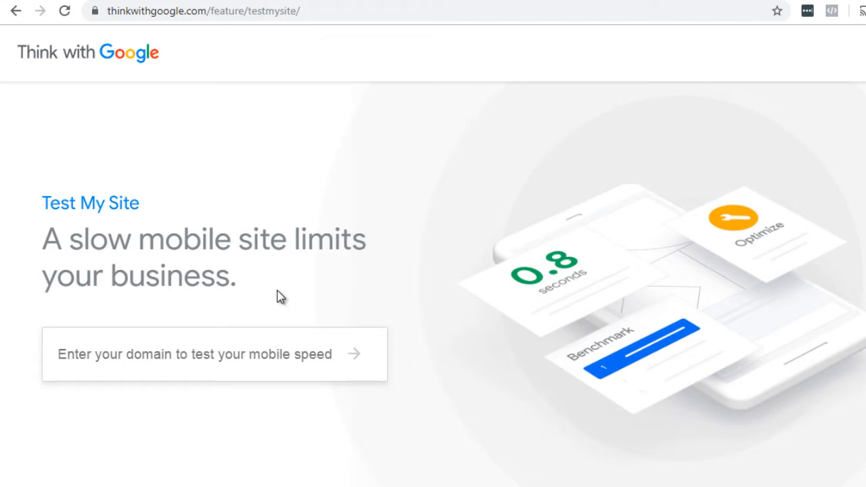
mouse_move(291, 243)
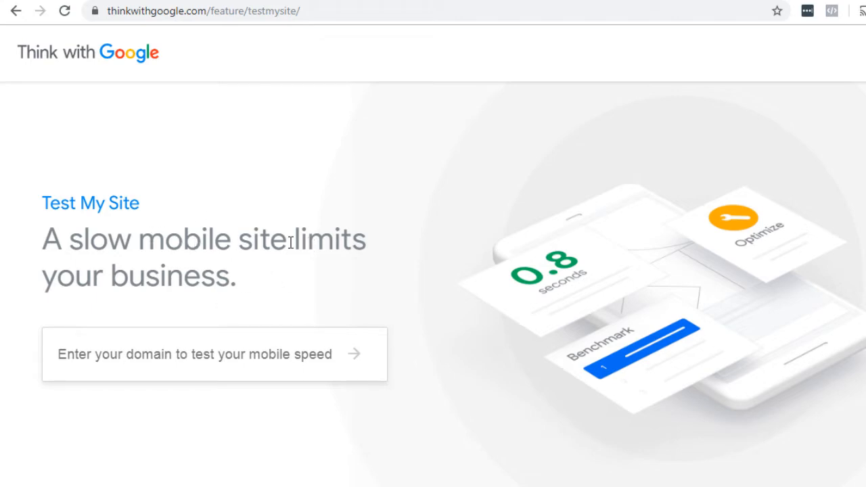
mouse_move(263, 195)
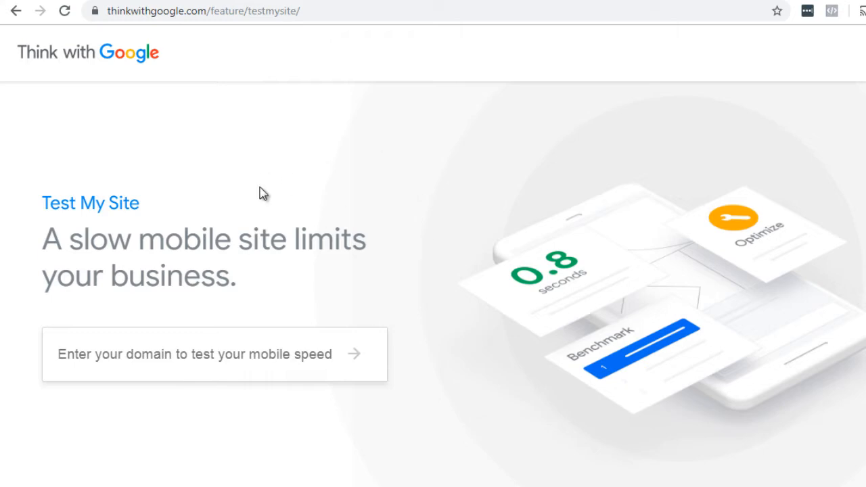
mouse_move(555, 264)
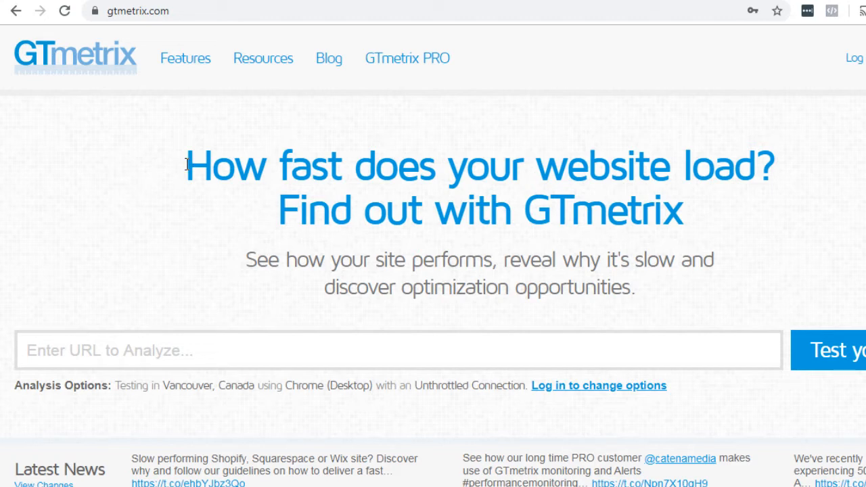
mouse_move(122, 281)
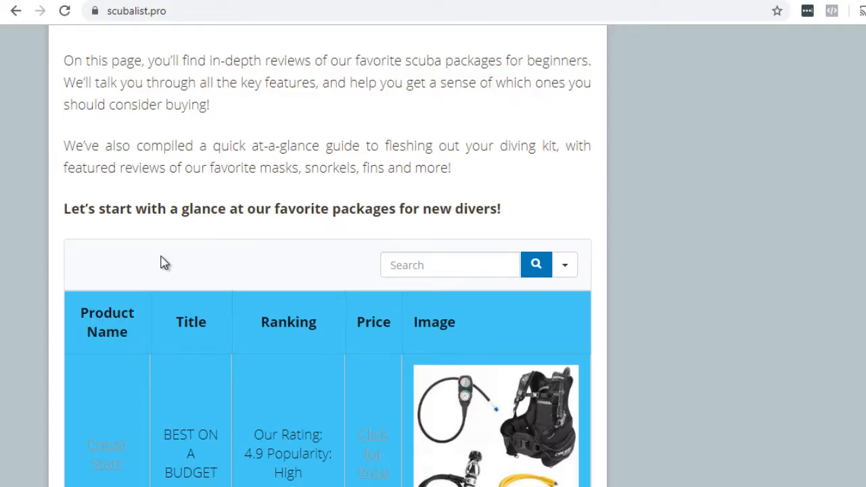
mouse_move(115, 140)
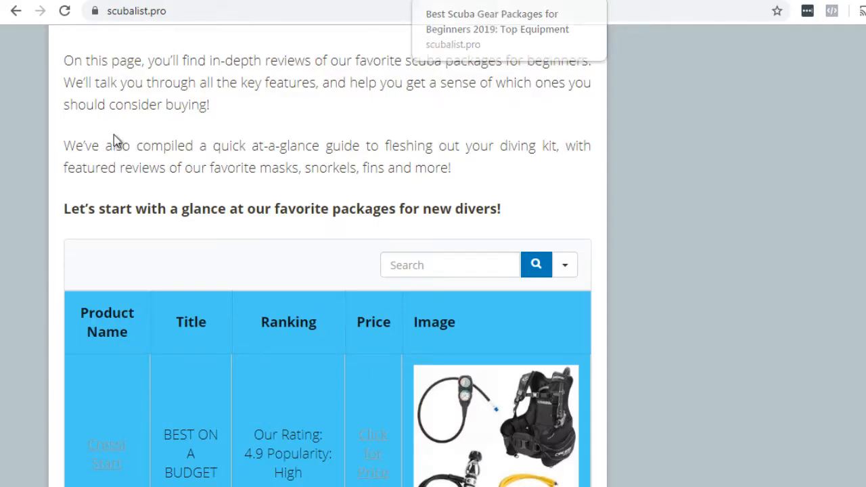
mouse_move(23, 204)
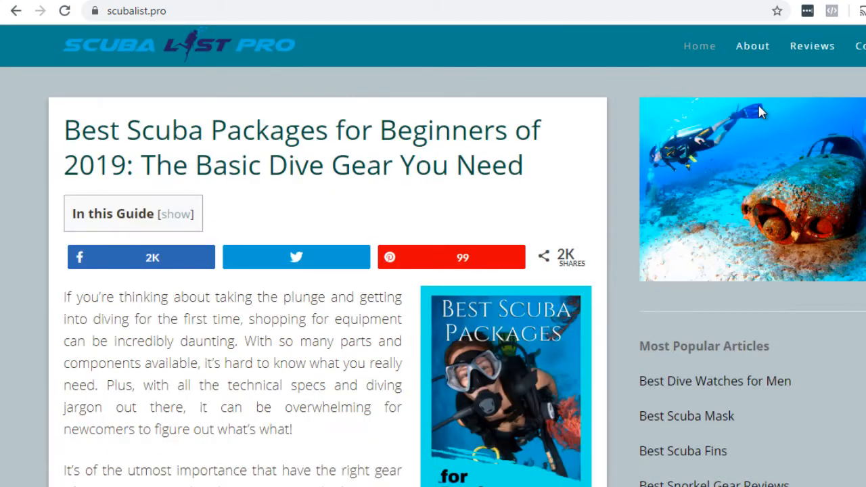
- Scroll through the scubalist.pro beginner scuba packages article's product reviews and related posts
scroll("down", 3)
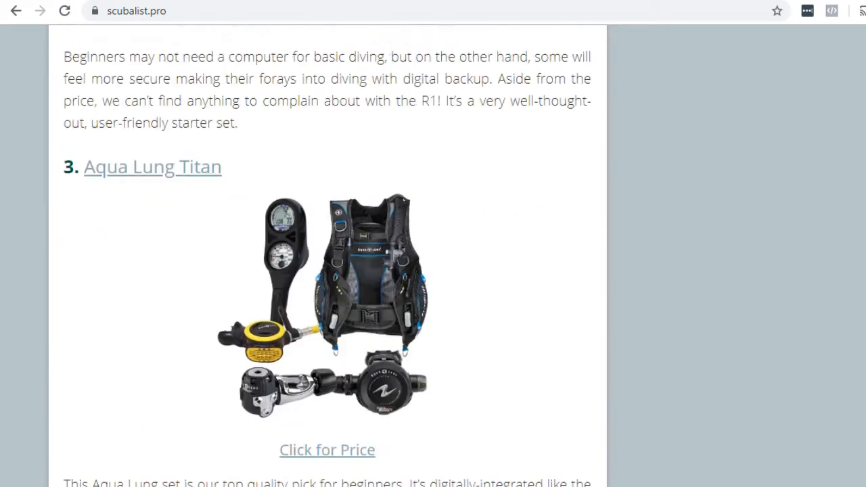
scroll("down", 3)
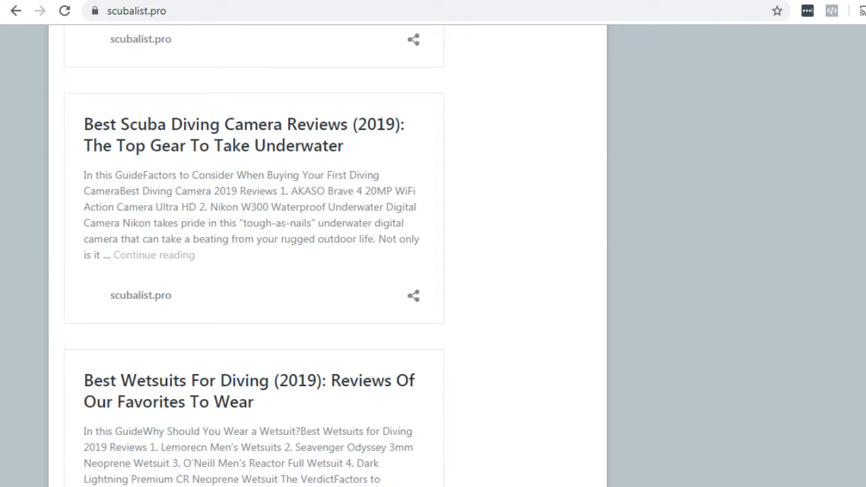
scroll("down", 3)
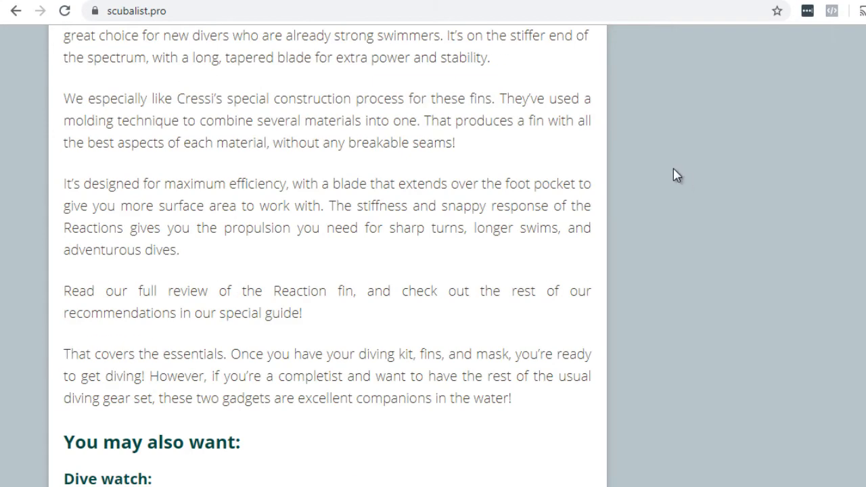
mouse_move(651, 227)
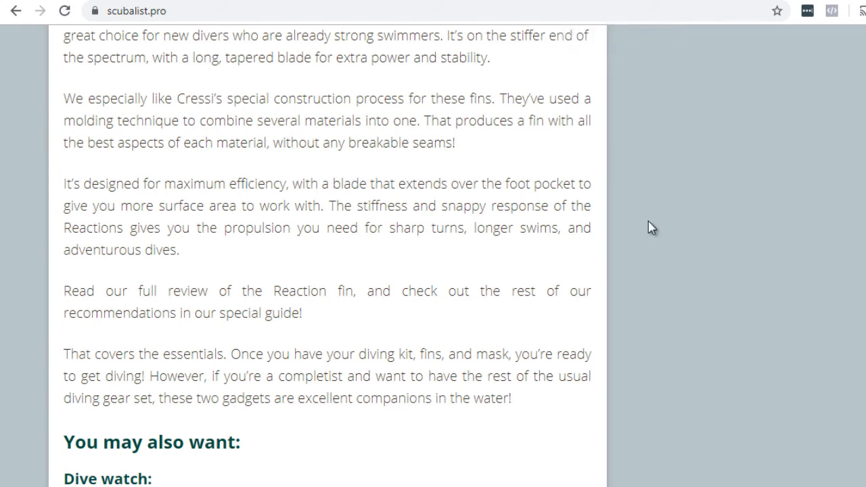
mouse_move(652, 116)
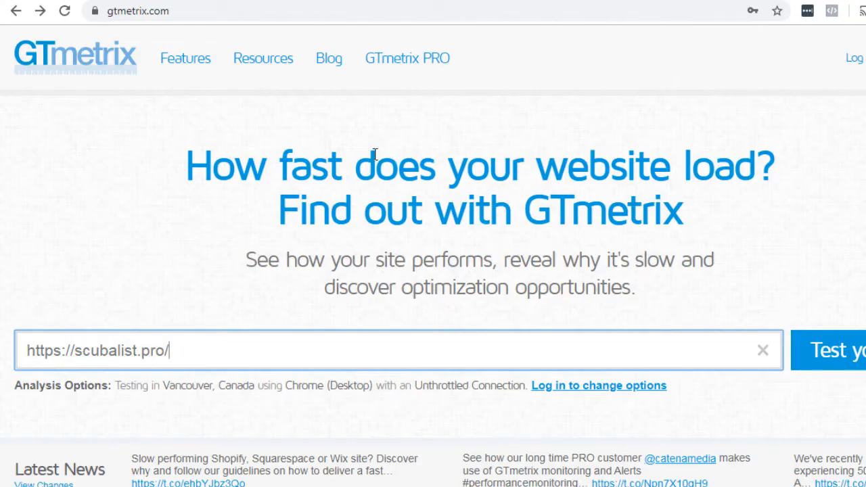
mouse_move(266, 359)
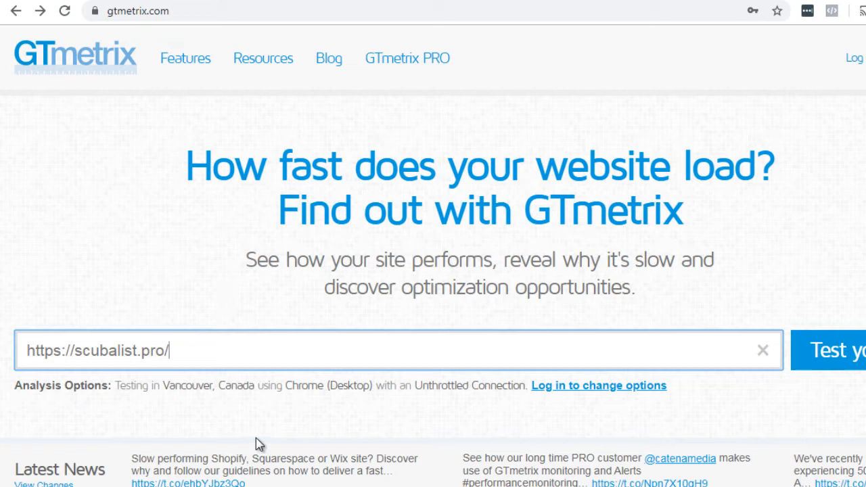
left_click(836, 350)
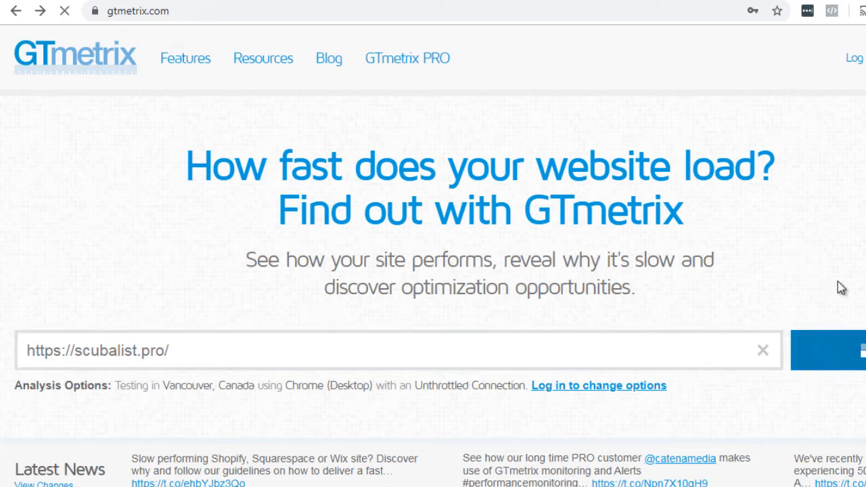
left_click(828, 350)
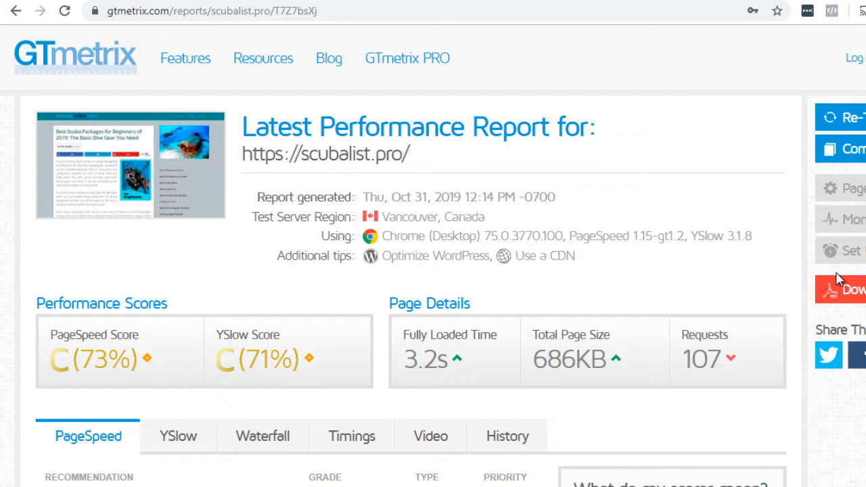
mouse_move(189, 307)
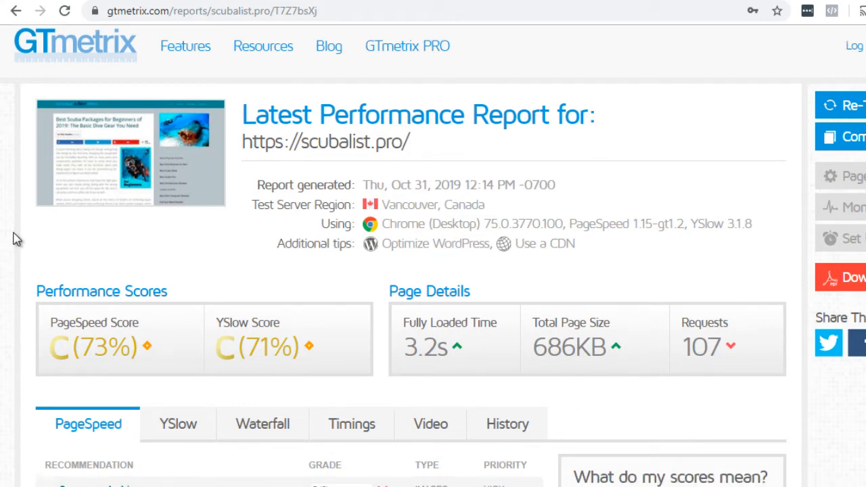
- Expand 'Serve scaled images' to show the oversized image that could save 203.8KiB
scroll("down", 3)
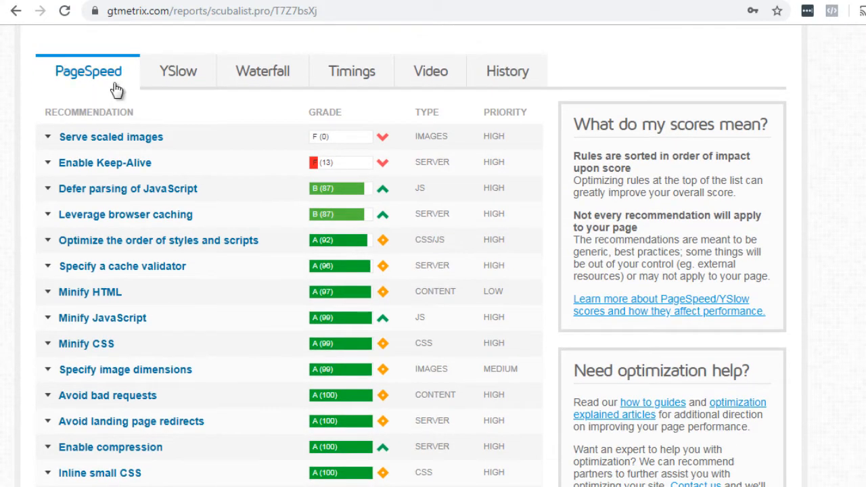
mouse_move(323, 323)
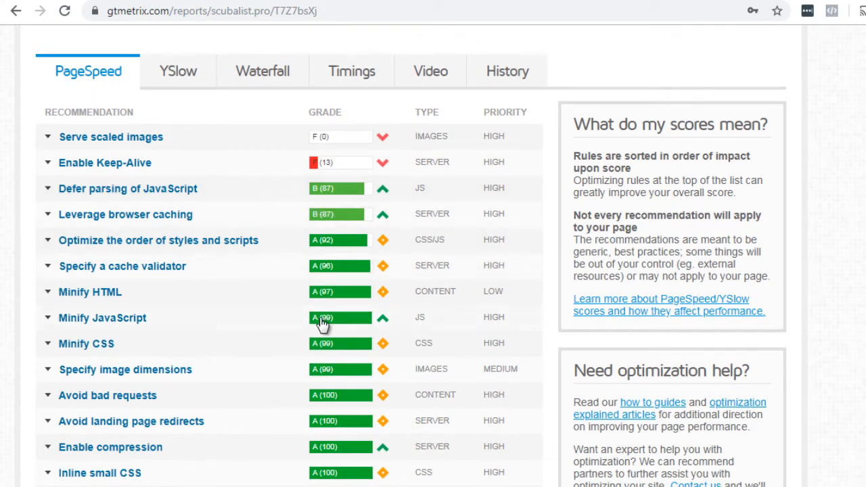
mouse_move(337, 277)
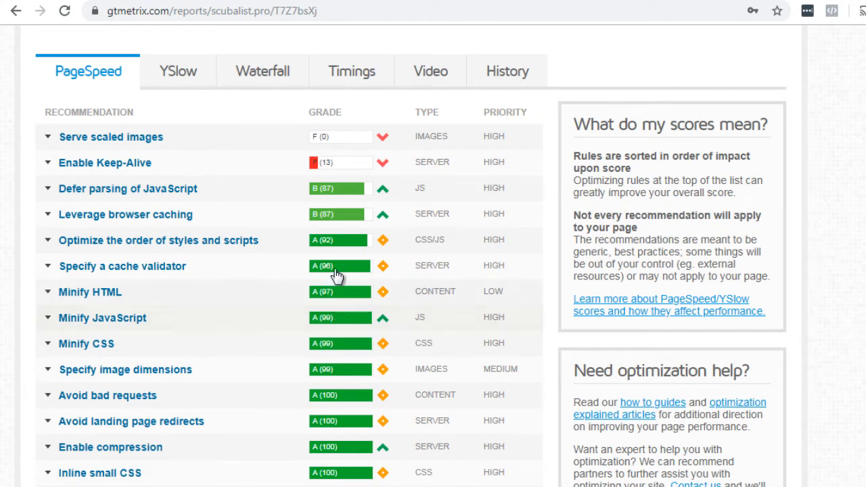
mouse_move(338, 196)
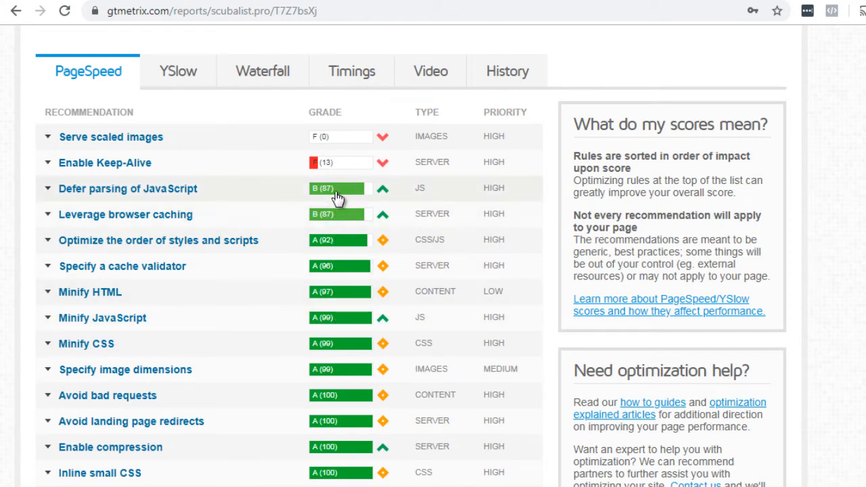
mouse_move(332, 163)
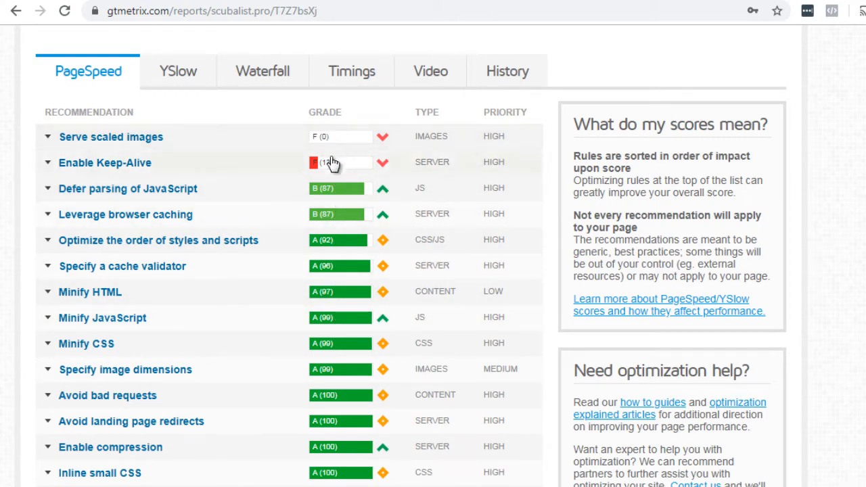
mouse_move(168, 137)
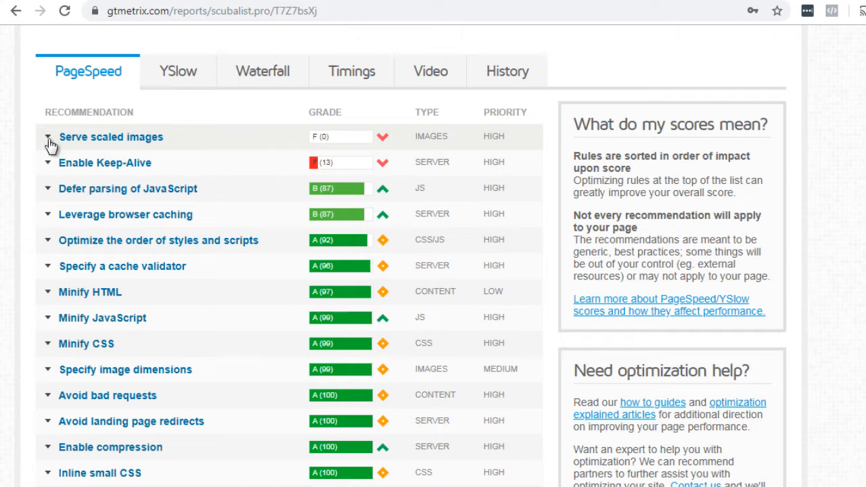
left_click(48, 137)
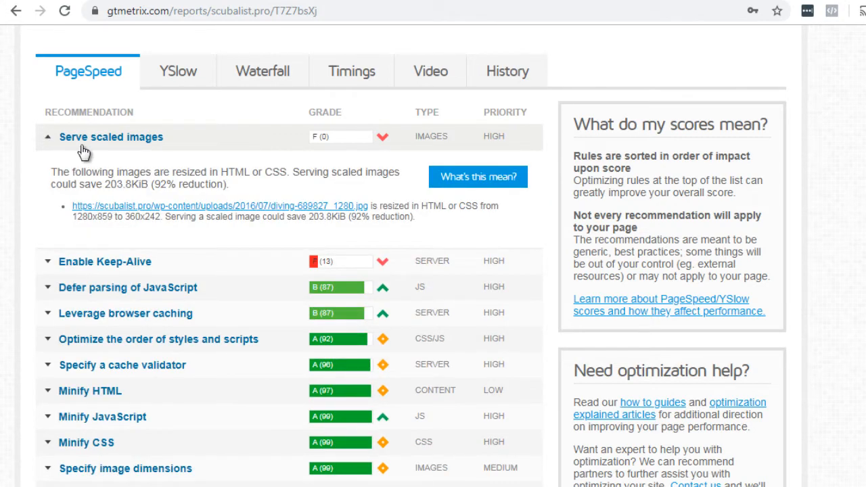
mouse_move(102, 154)
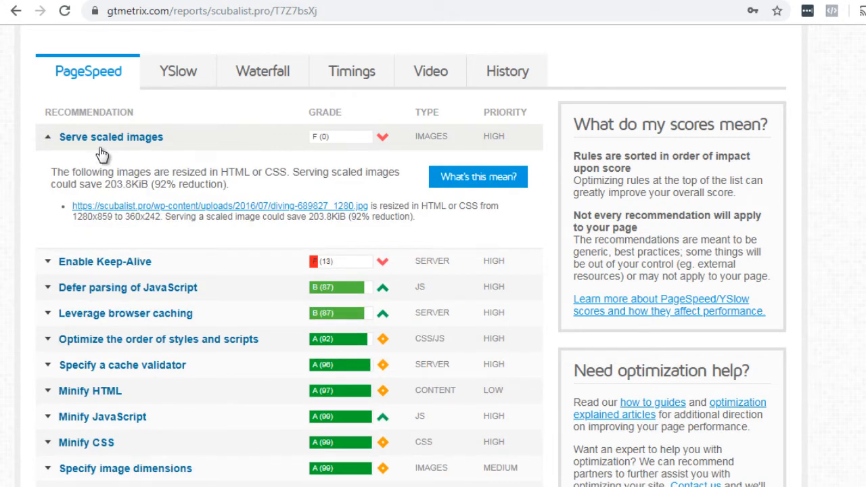
mouse_move(162, 171)
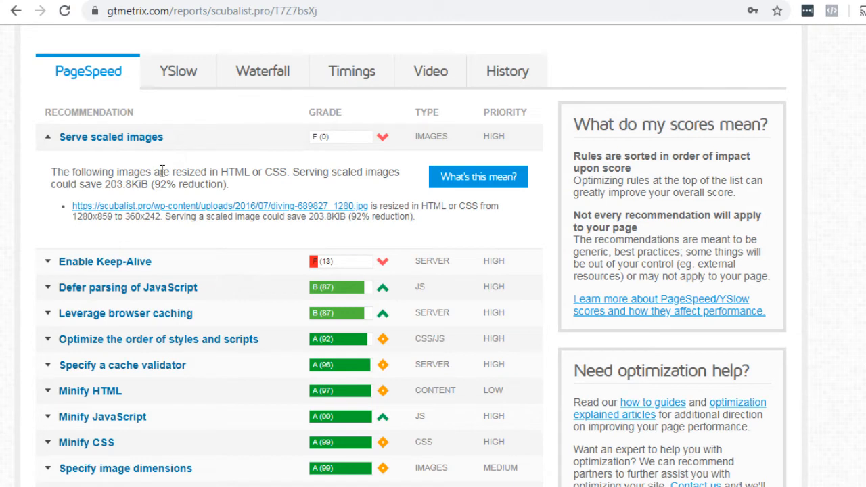
mouse_move(282, 171)
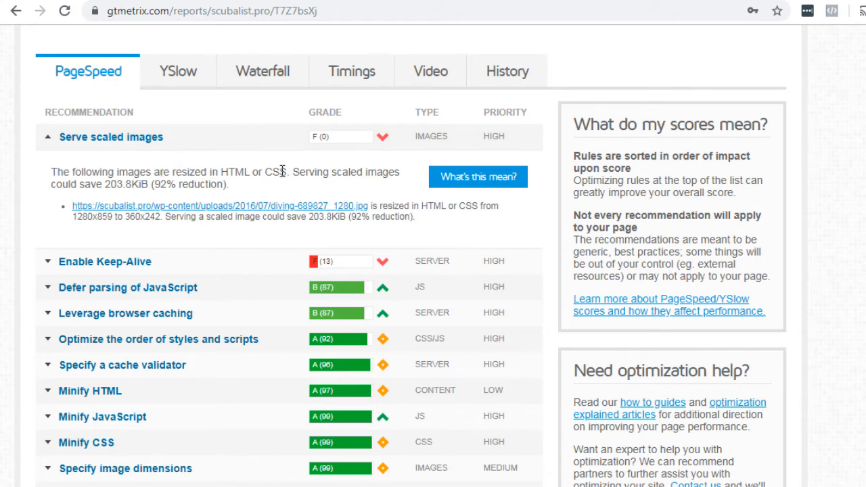
mouse_move(359, 177)
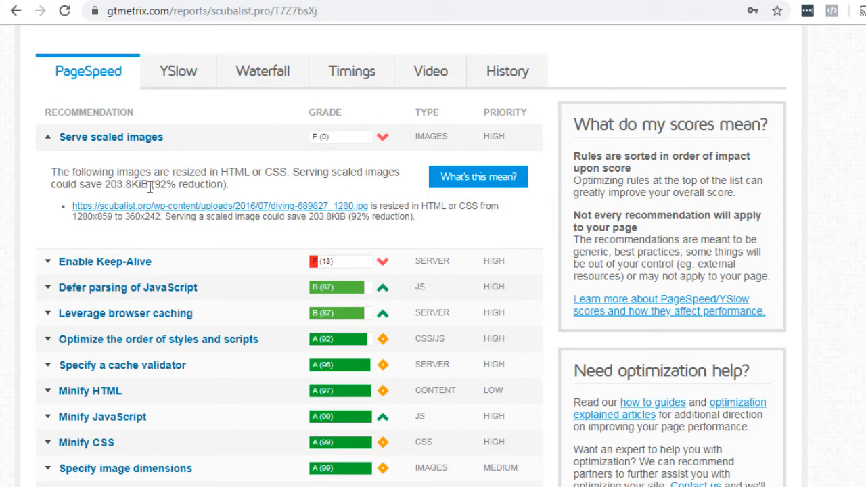
mouse_move(27, 223)
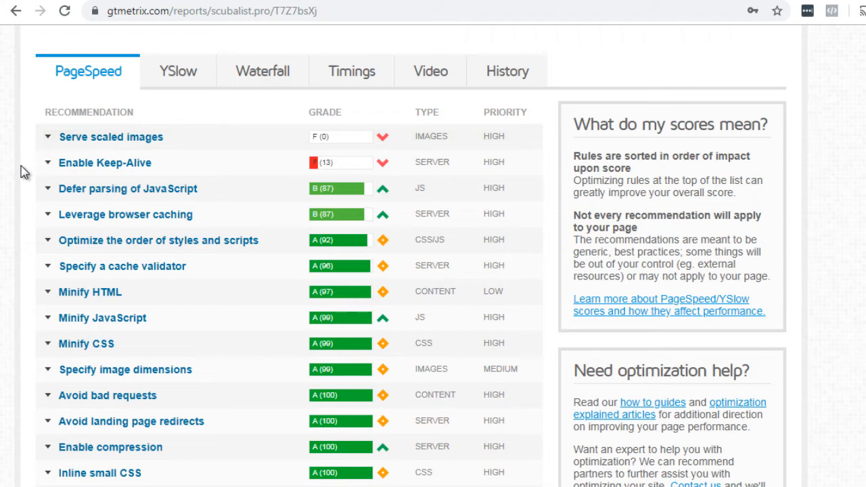
mouse_move(87, 166)
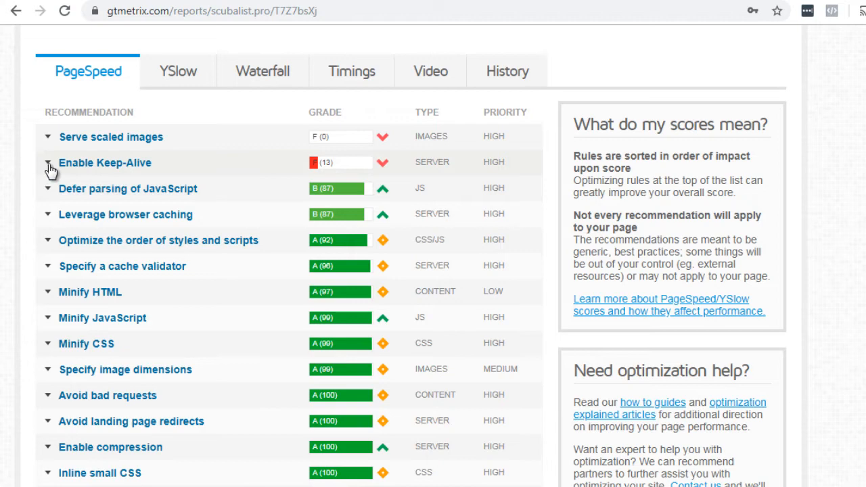
left_click(48, 162)
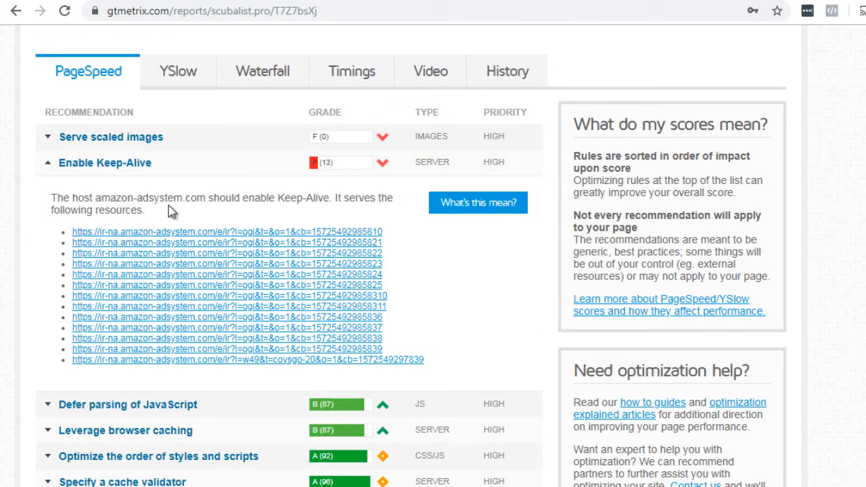
mouse_move(188, 279)
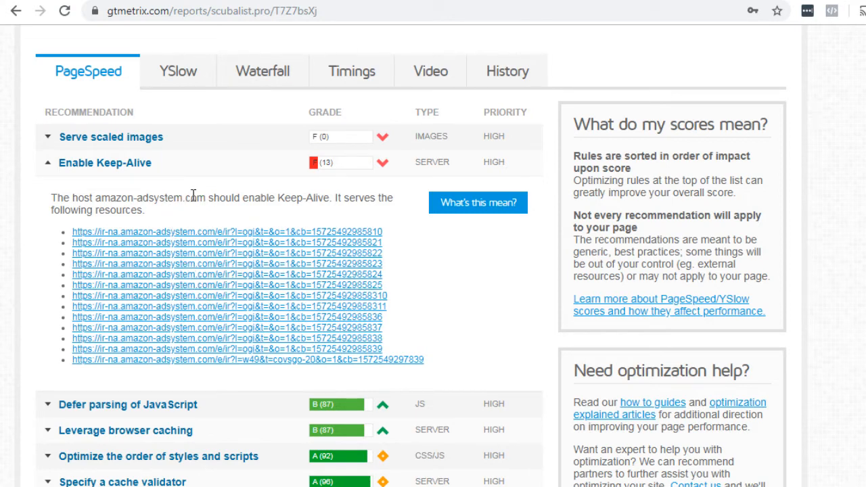
mouse_move(357, 199)
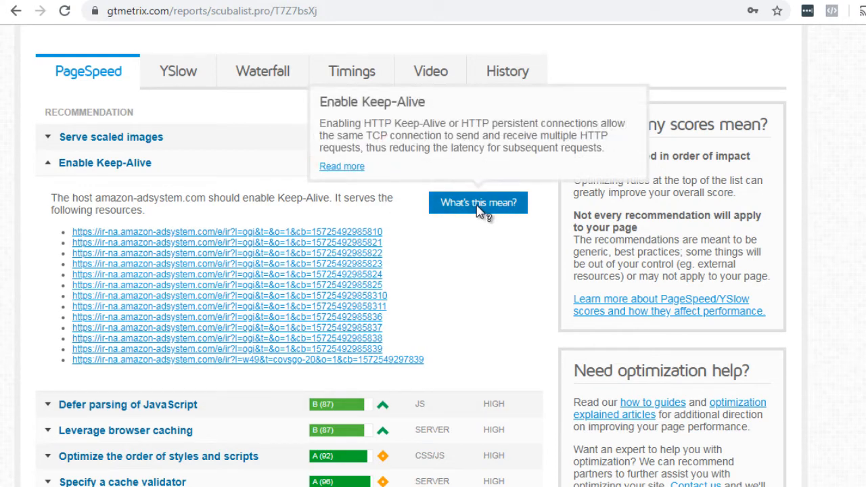
mouse_move(477, 207)
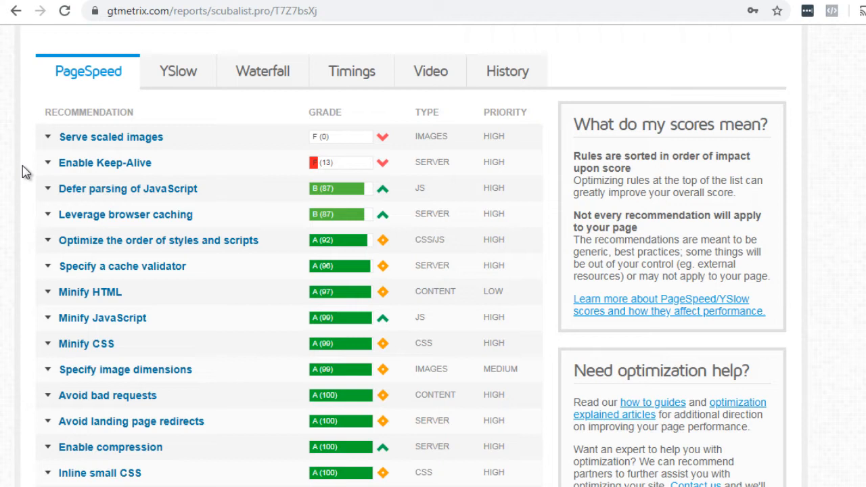
mouse_move(65, 190)
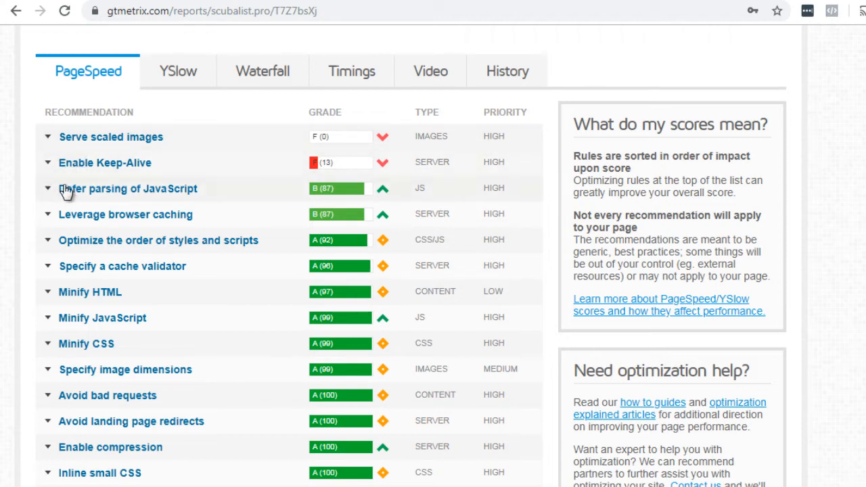
mouse_move(27, 203)
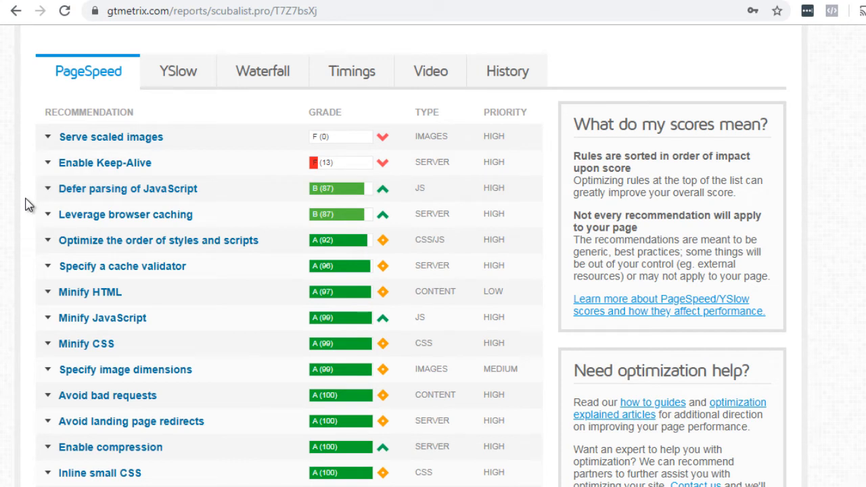
mouse_move(166, 329)
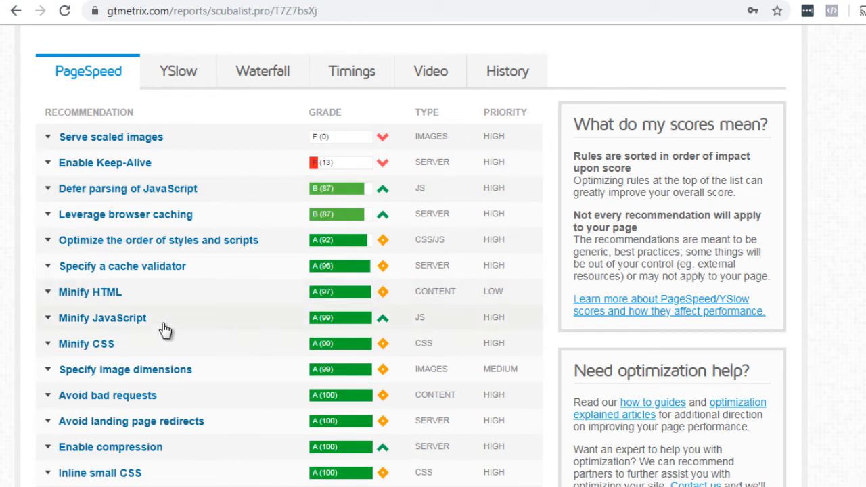
mouse_move(25, 233)
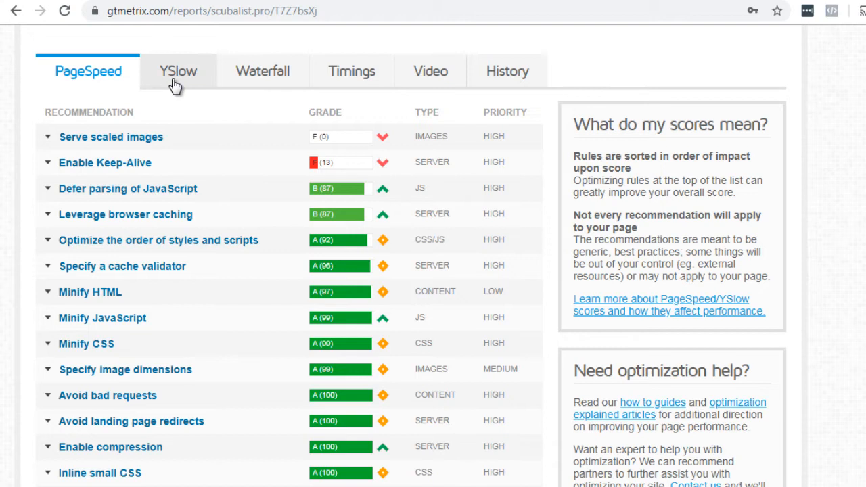
- Show the YSlow list, led by F grades for Expires headers, CDN and cookie-free domains
left_click(178, 71)
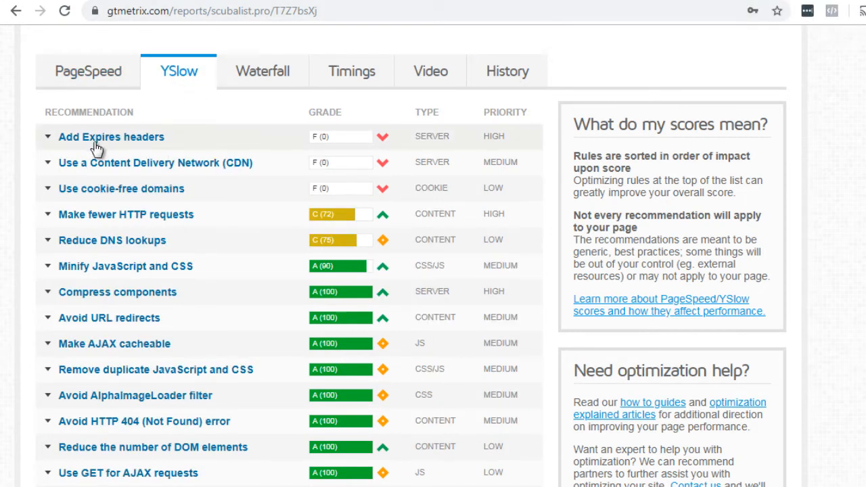
mouse_move(25, 208)
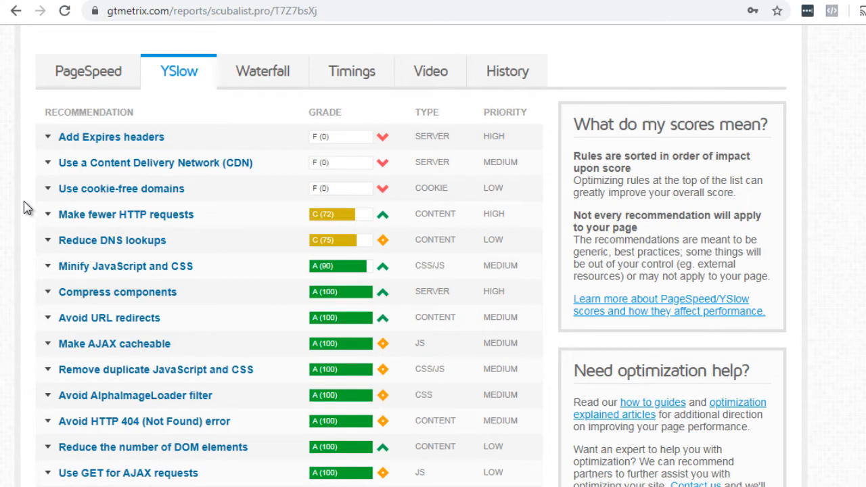
mouse_move(345, 188)
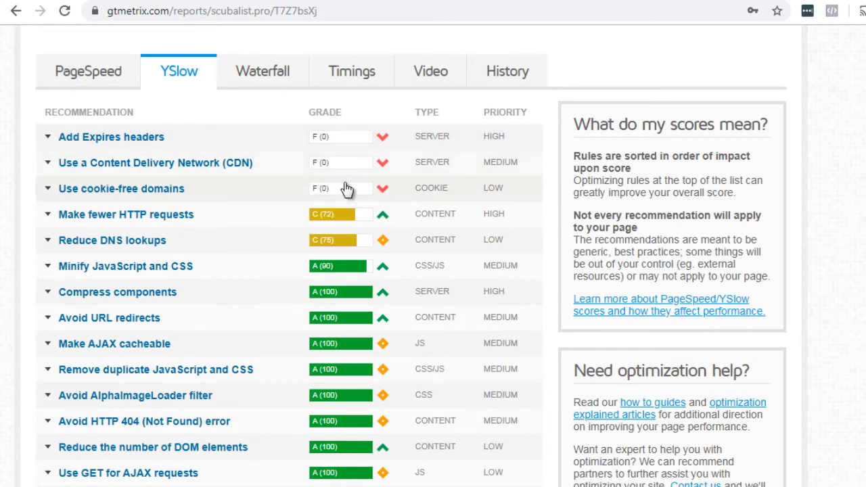
mouse_move(45, 143)
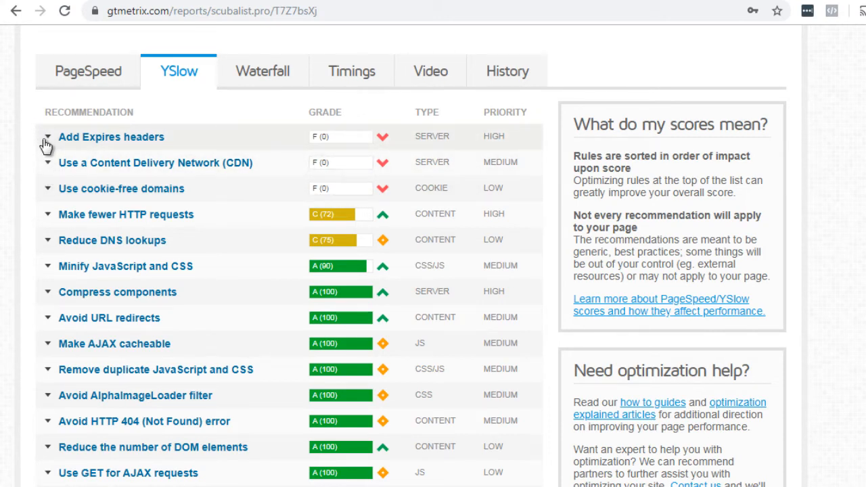
left_click(48, 136)
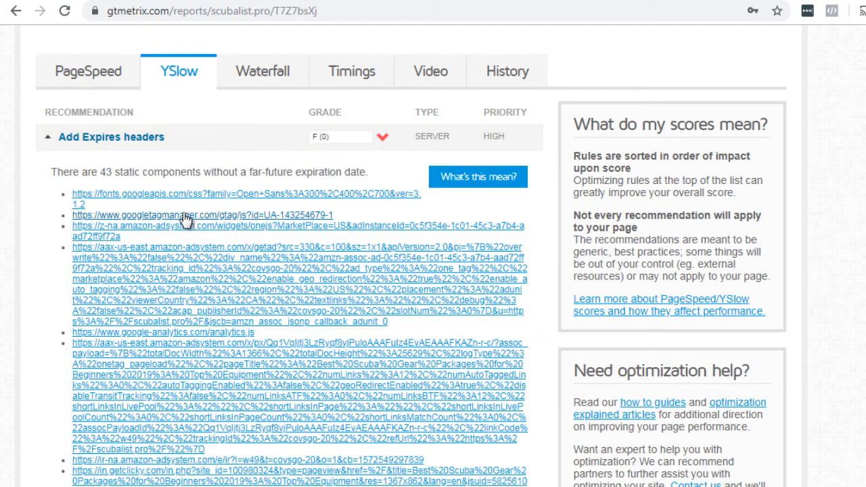
mouse_move(121, 224)
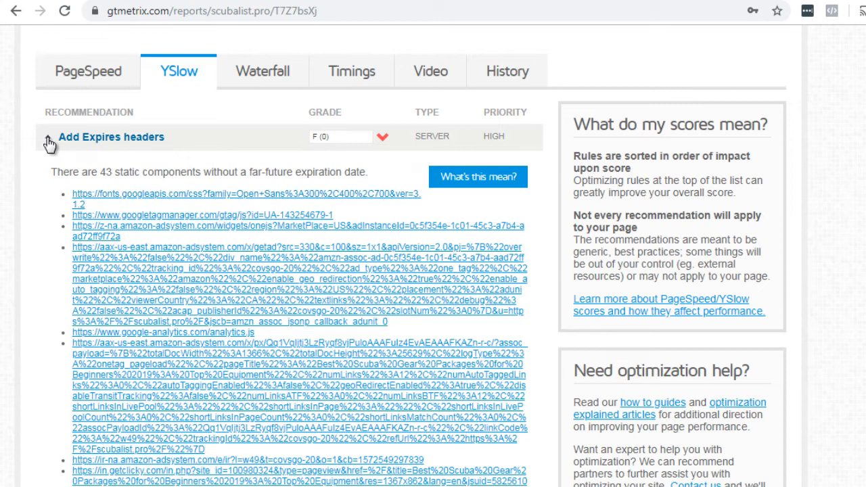
left_click(48, 137)
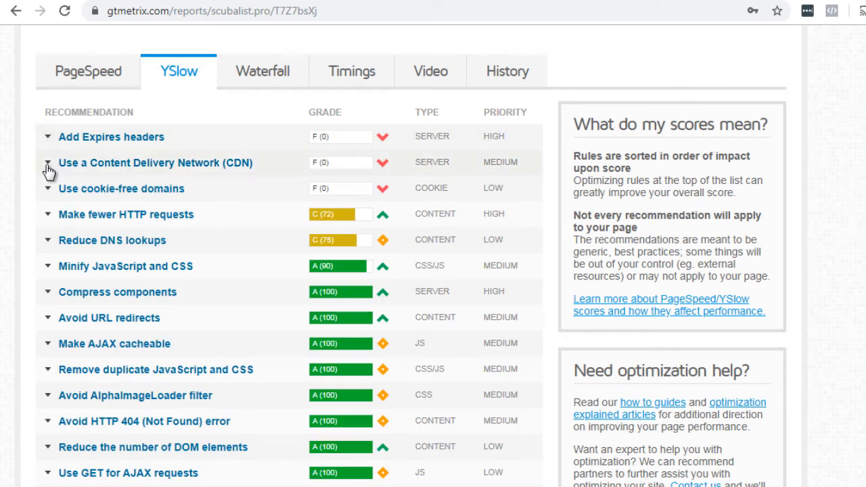
mouse_move(86, 184)
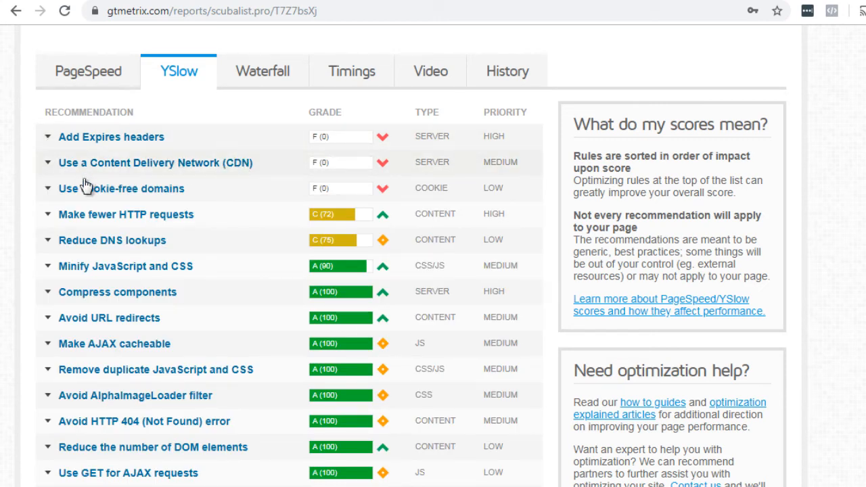
mouse_move(23, 168)
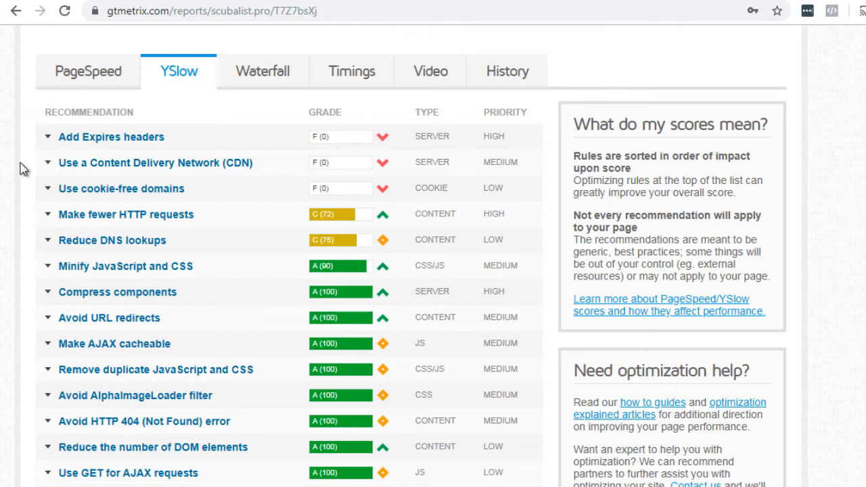
mouse_move(163, 94)
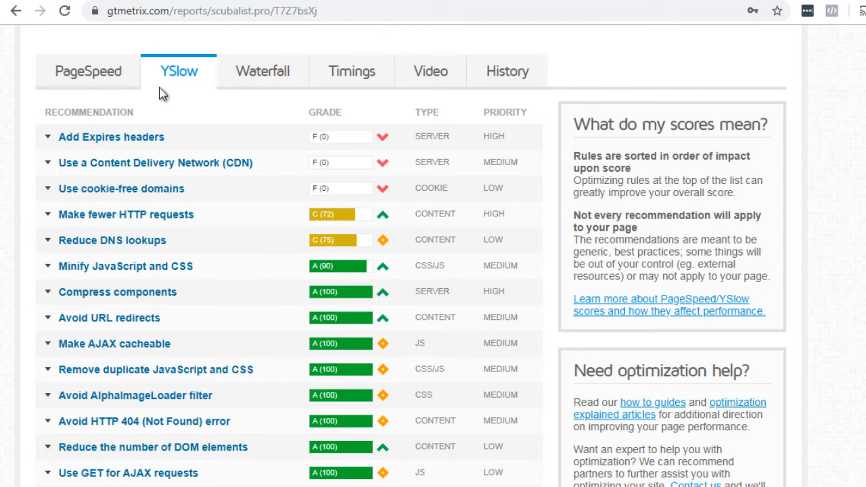
mouse_move(377, 241)
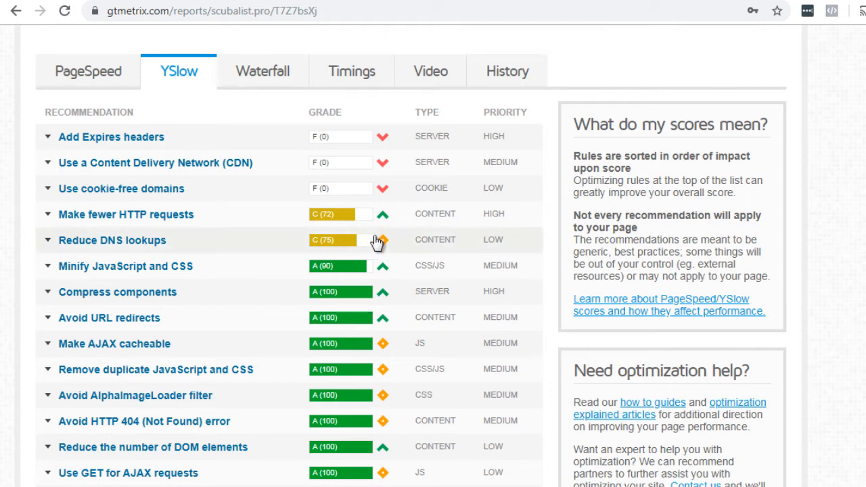
mouse_move(327, 227)
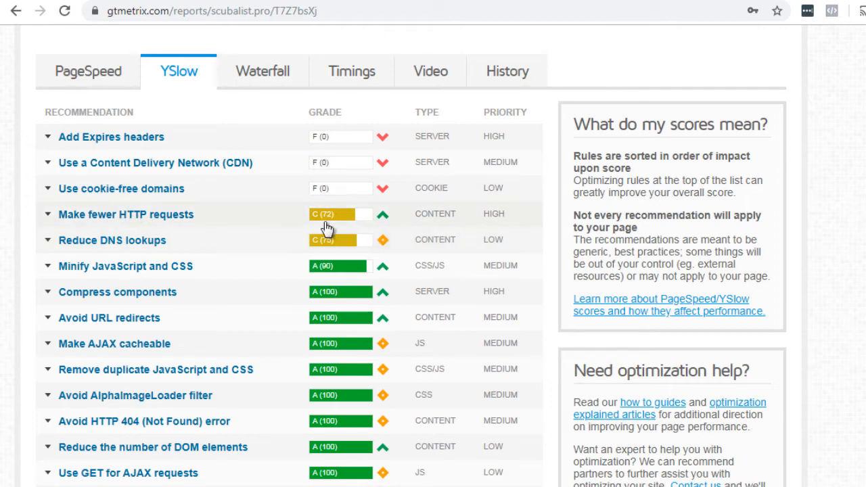
mouse_move(135, 272)
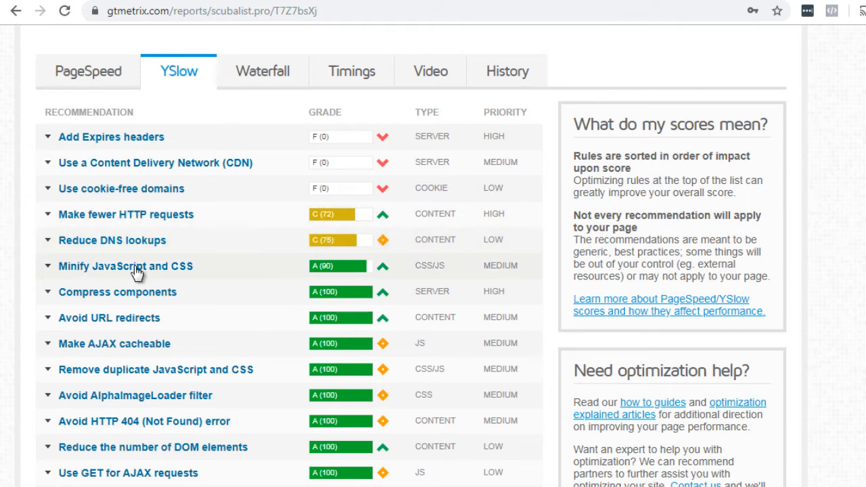
mouse_move(210, 281)
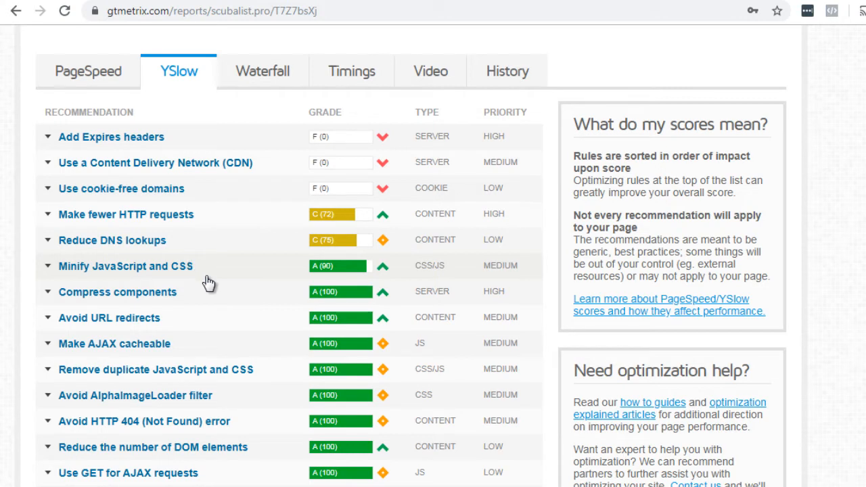
mouse_move(183, 452)
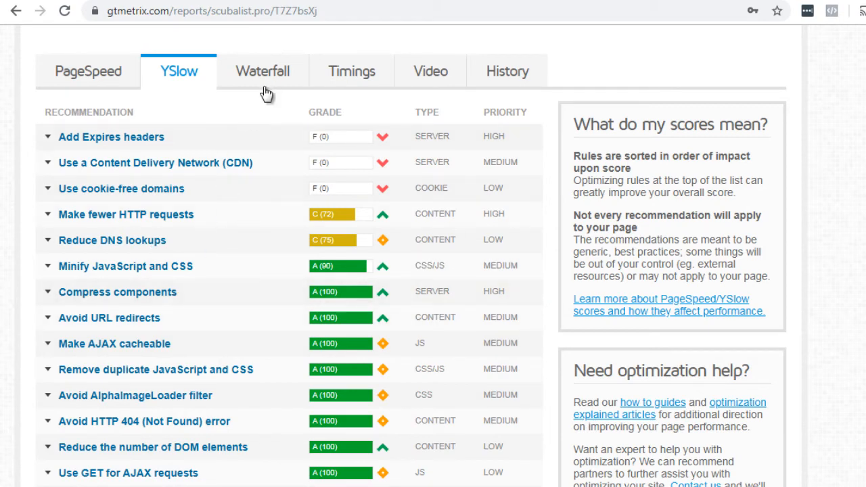
- Browse the Waterfall chart's per-request load phases, including the main scubalist.pro page request
left_click(262, 71)
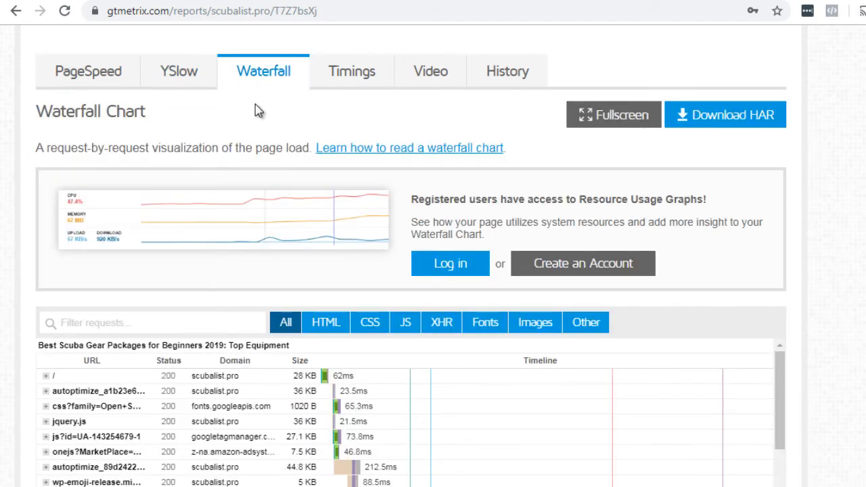
mouse_move(40, 242)
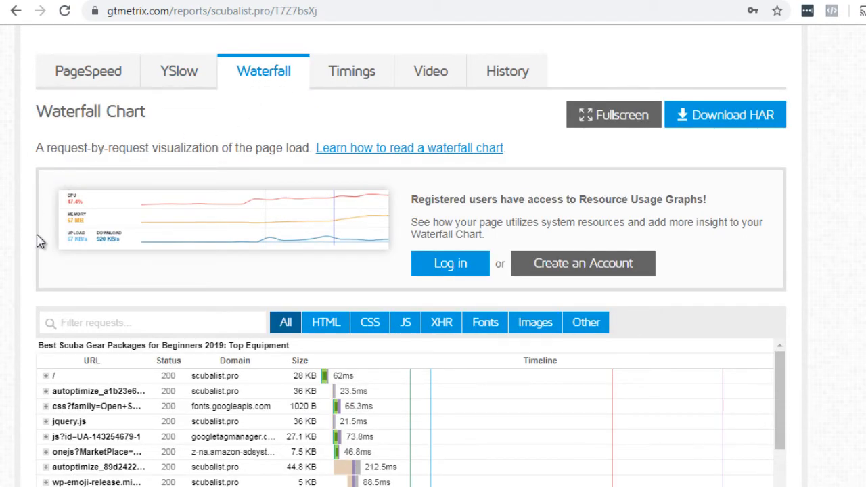
scroll("down", 3)
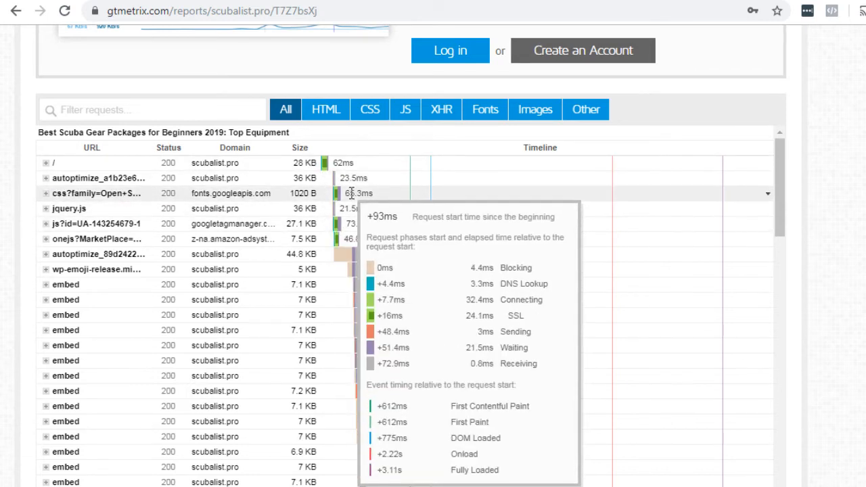
mouse_move(142, 269)
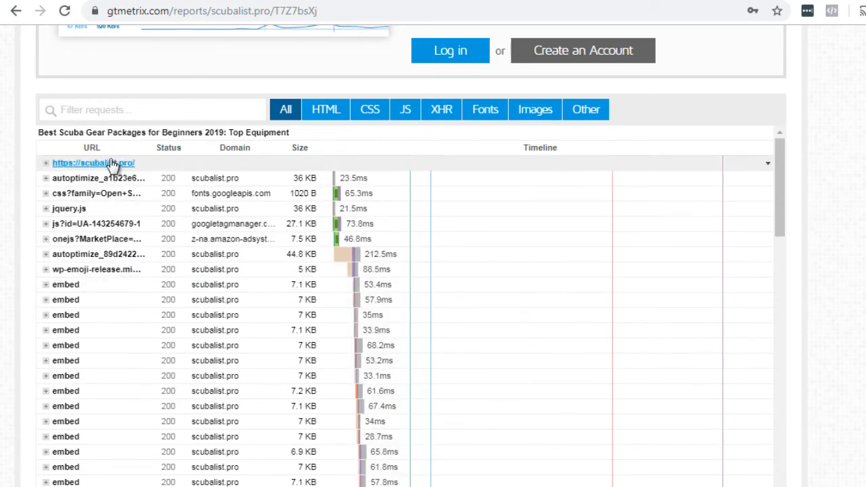
left_click(93, 162)
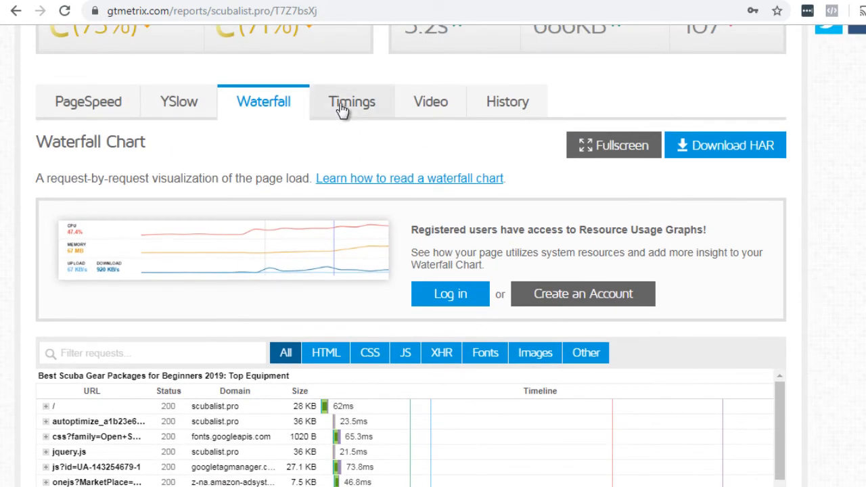
left_click(352, 101)
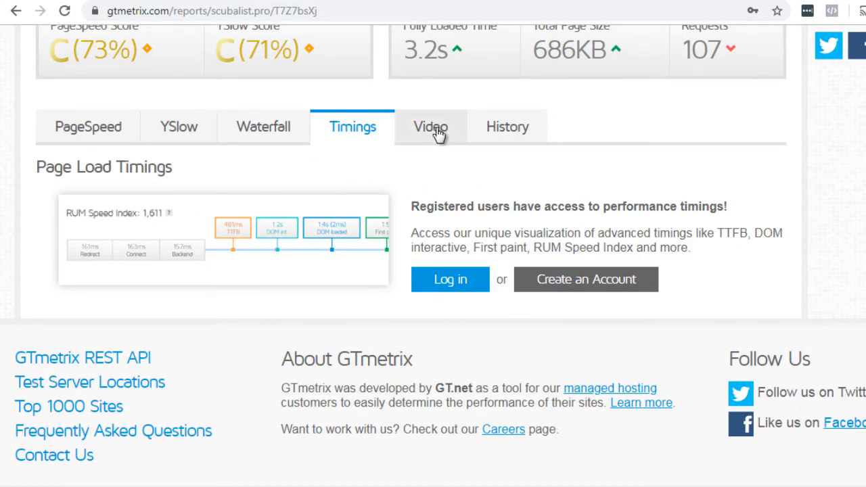
- Pass the Video section to reach the fully loaded, onload and first-byte history chart
left_click(507, 127)
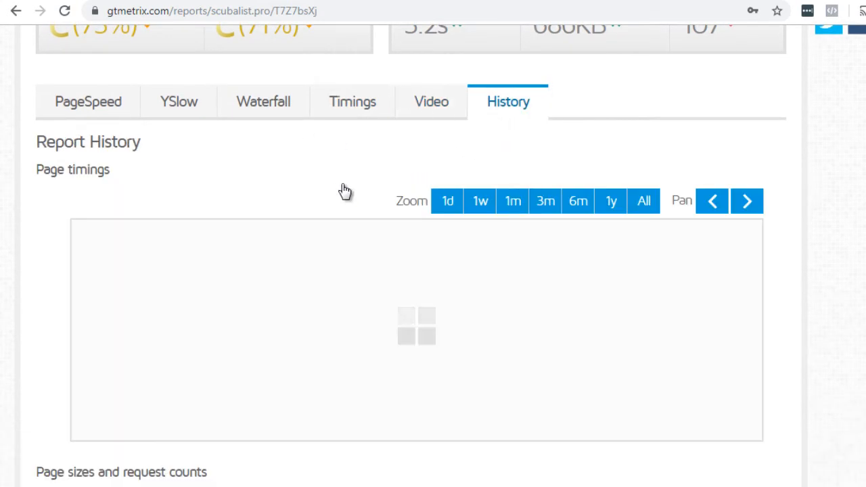
left_click(644, 201)
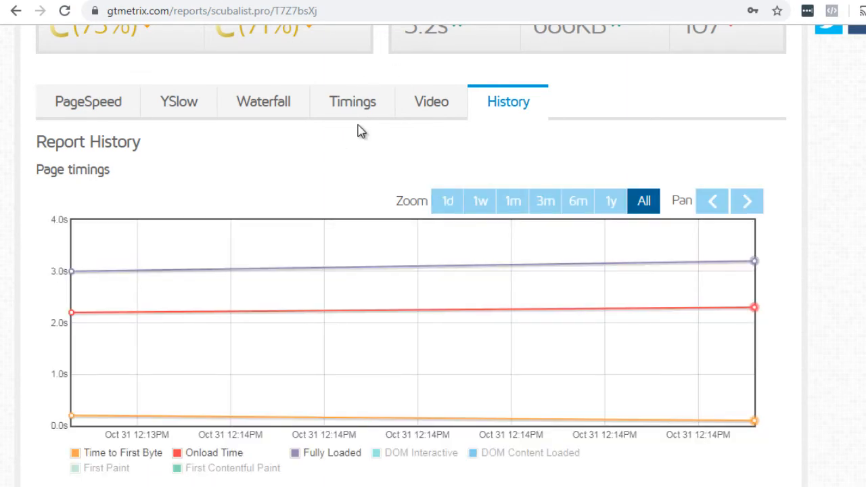
mouse_move(357, 146)
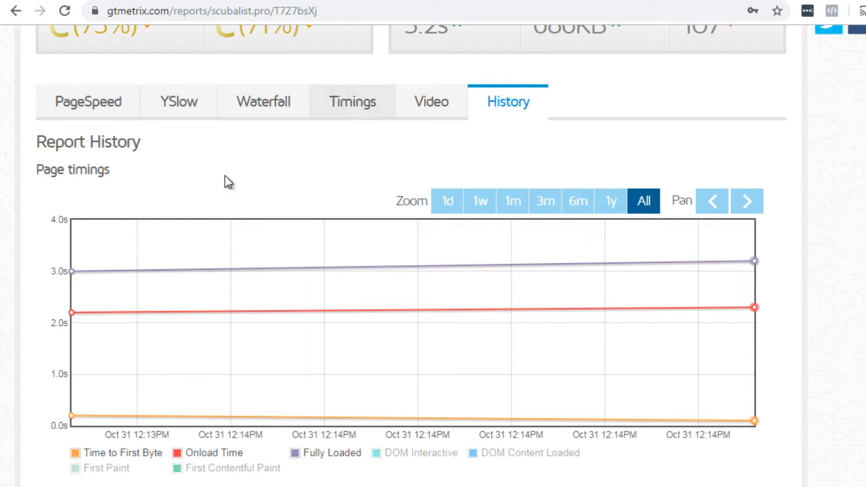
- Cycle through the PageSpeed and YSlow recommendations and back to the Waterfall chart
left_click(88, 101)
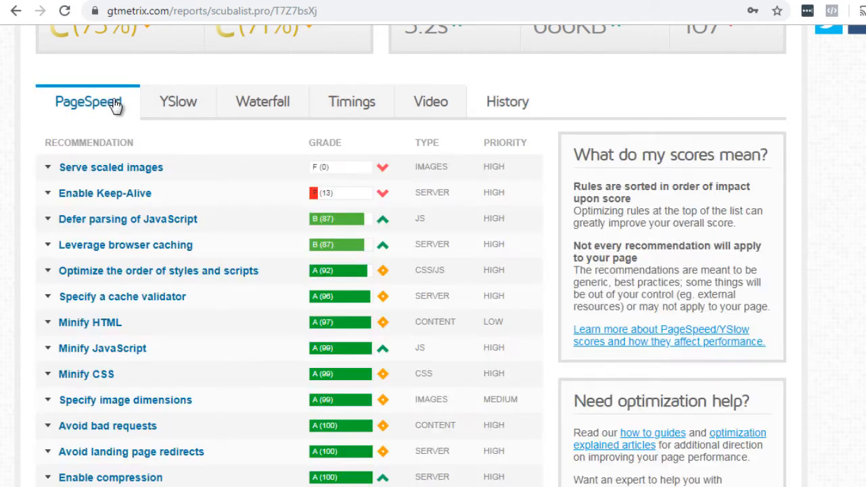
mouse_move(178, 101)
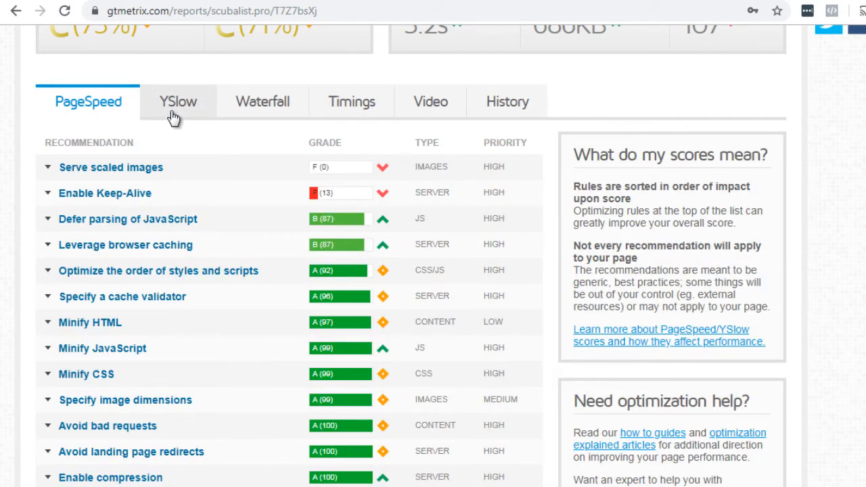
left_click(178, 102)
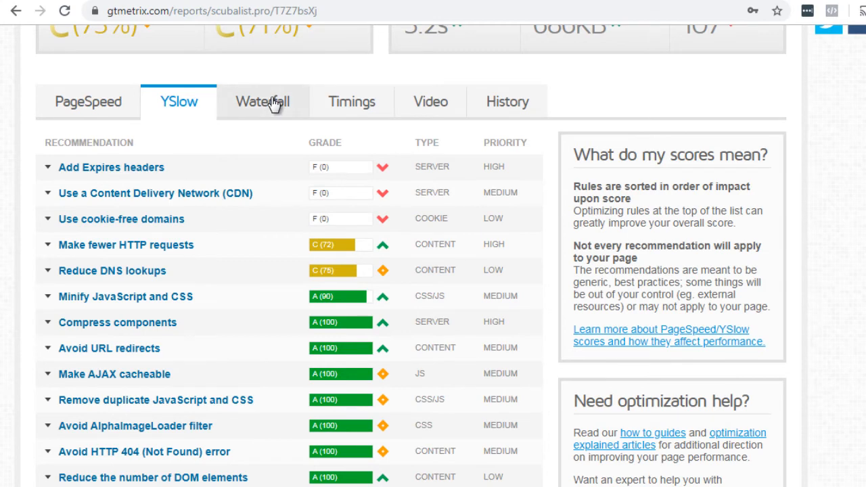
left_click(263, 101)
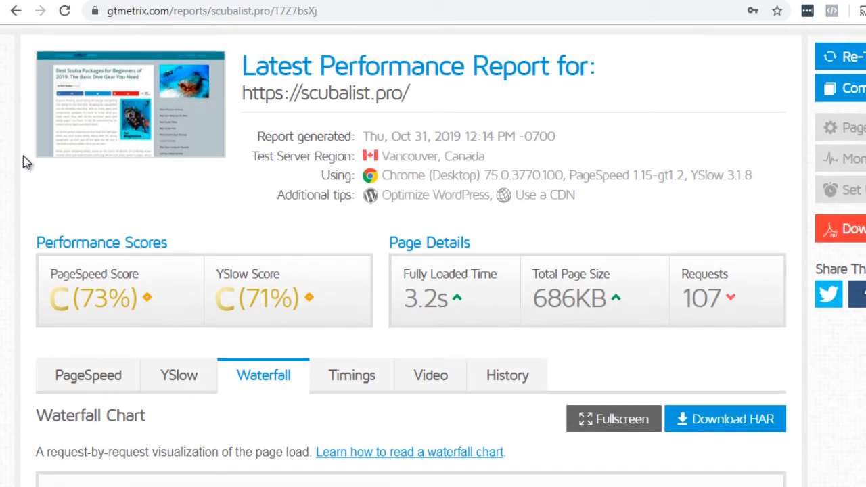
- Scroll to Additional tips and open the 'Optimize WordPress' guide
scroll("down", 3)
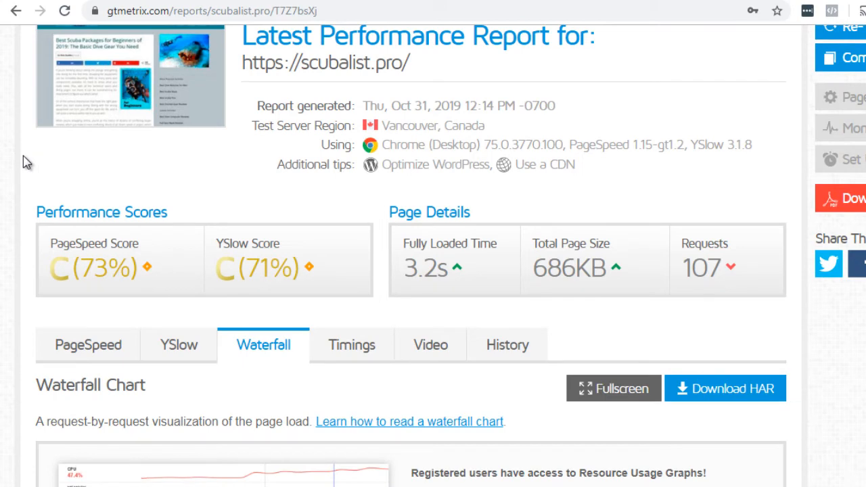
scroll("down", 3)
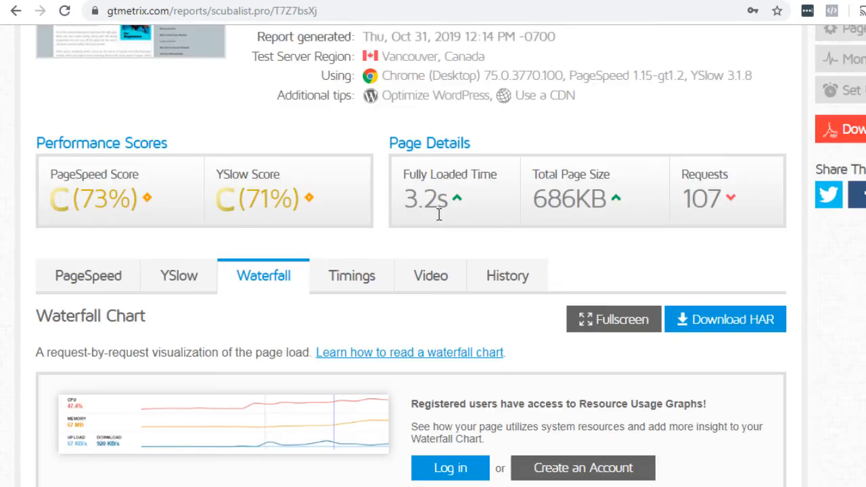
mouse_move(401, 95)
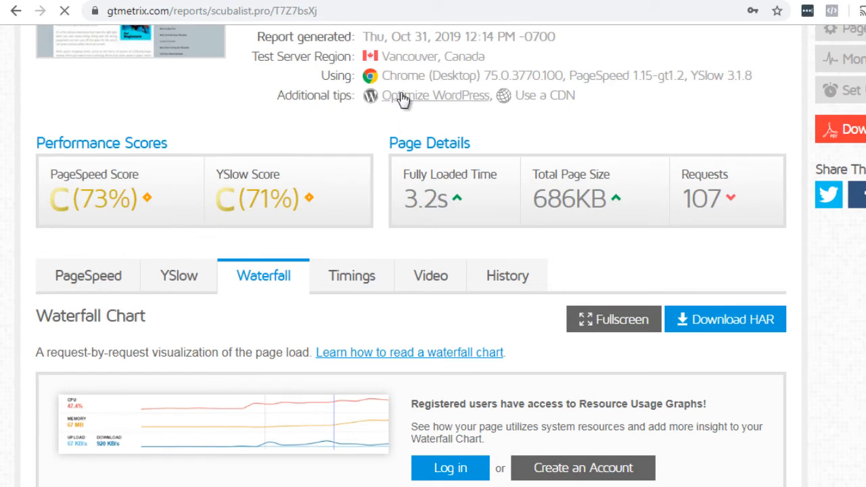
left_click(436, 95)
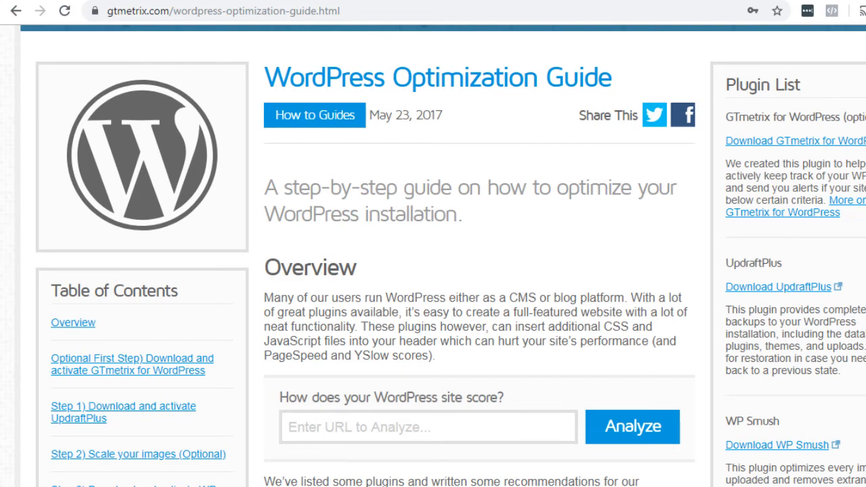
scroll("down", 3)
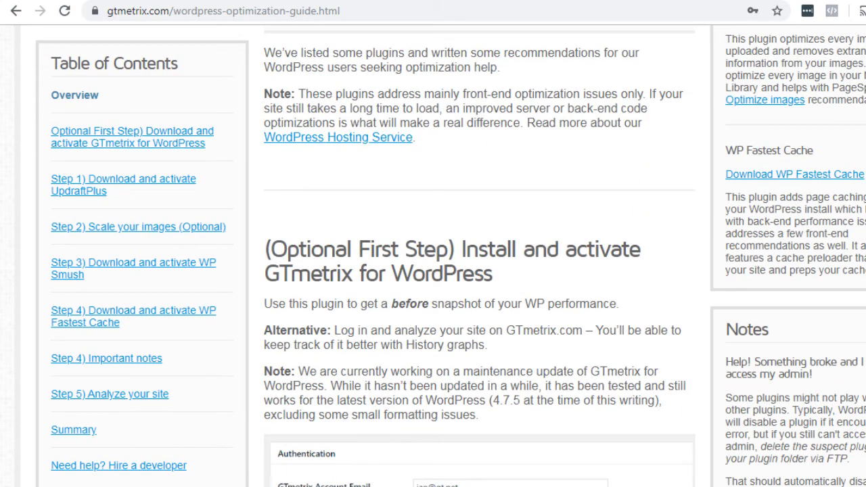
scroll("down", 3)
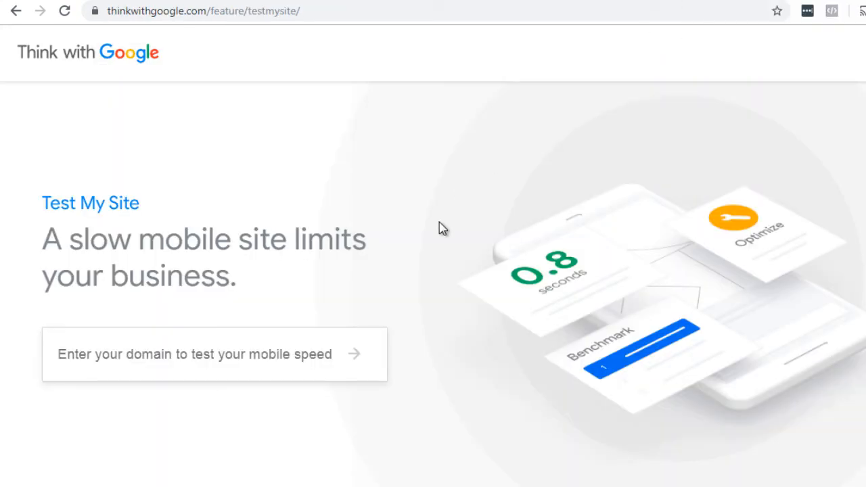
mouse_move(232, 355)
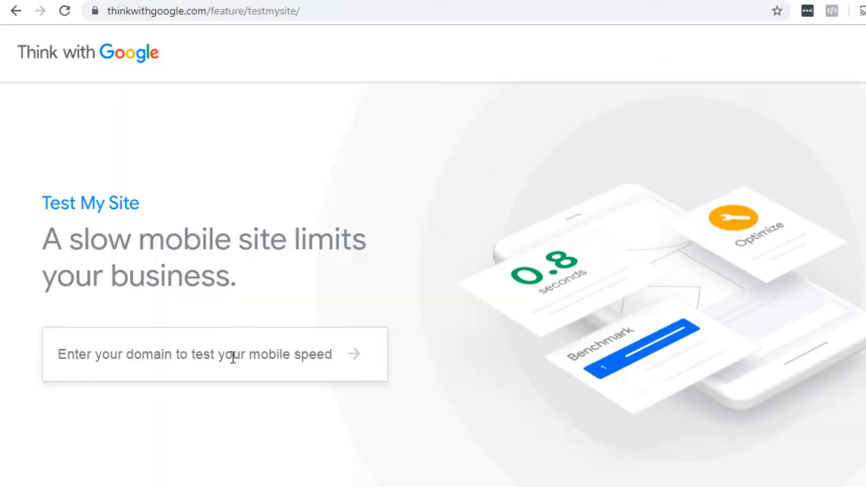
- Enter 'WP Cache Plugins' as the domain and run the mobile speed test
type("WP Cache Plugins")
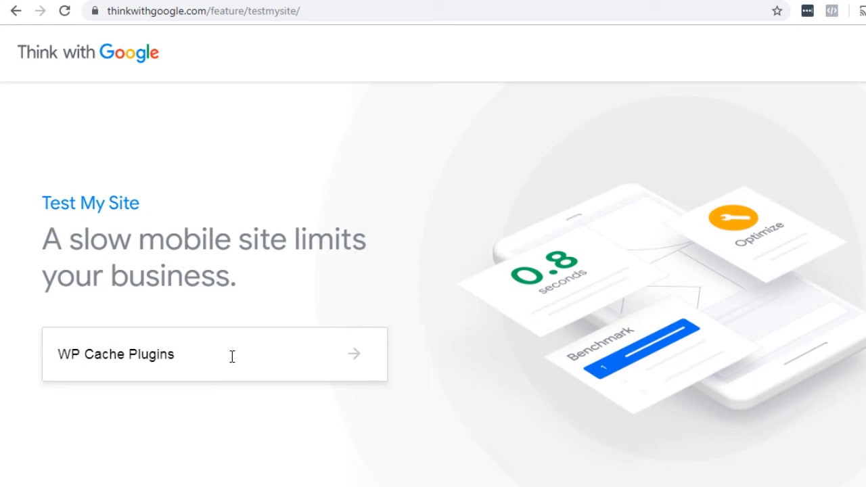
left_click(353, 354)
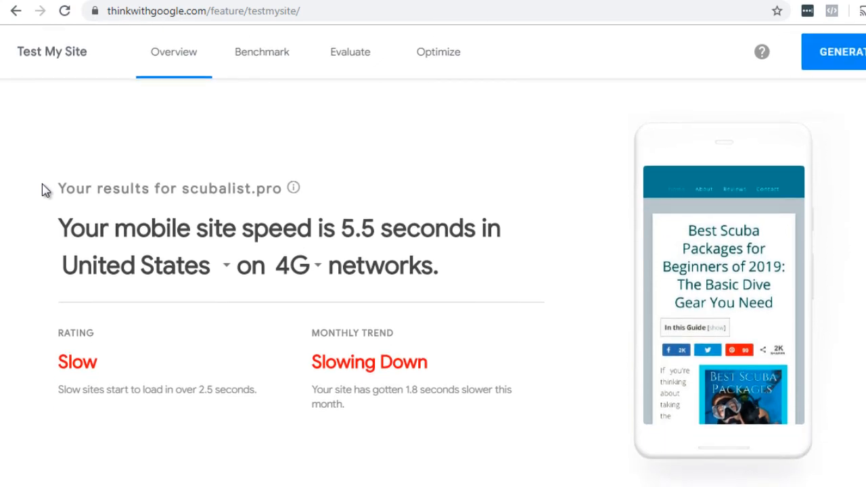
- Scroll the 5.5-second Slow mobile overview, then view the Benchmark ranking
scroll("down", 3)
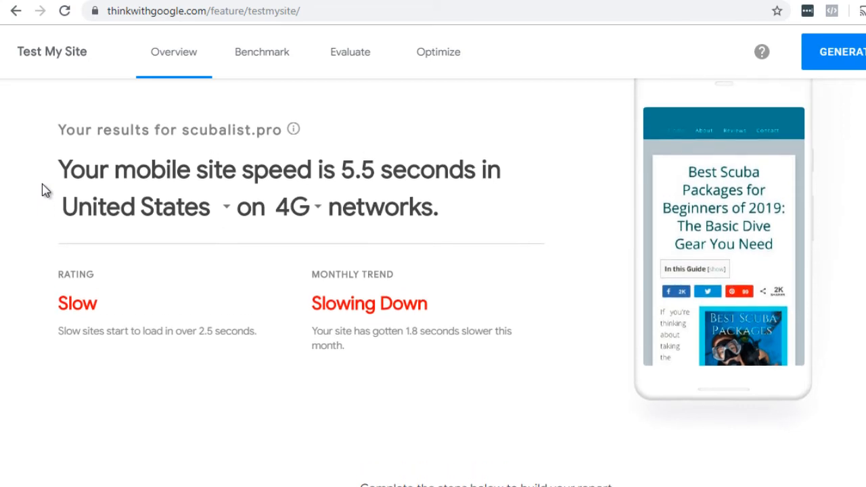
mouse_move(58, 238)
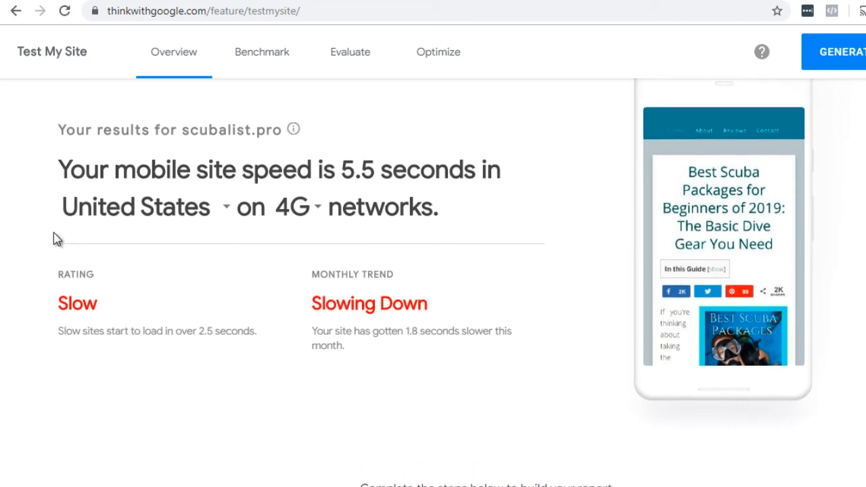
mouse_move(53, 294)
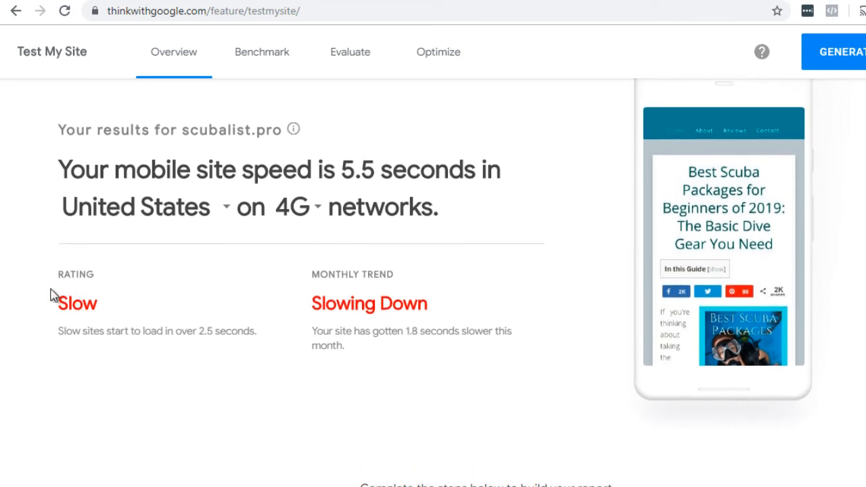
scroll("down", 3)
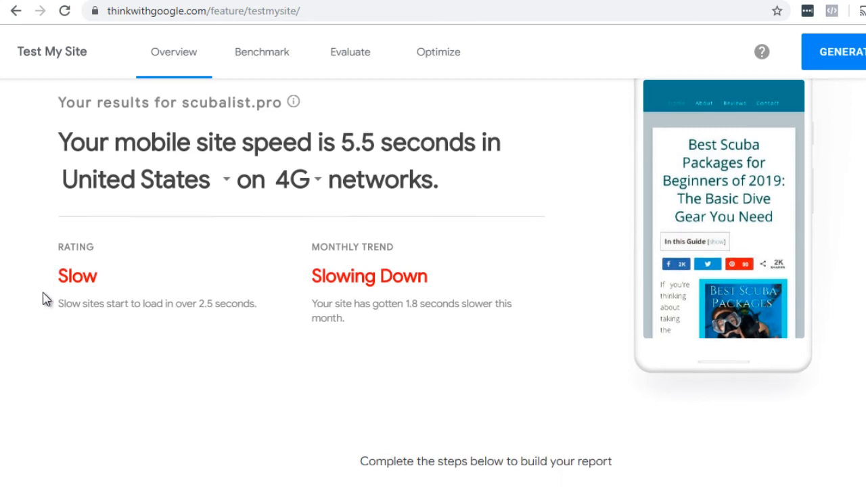
left_click(261, 52)
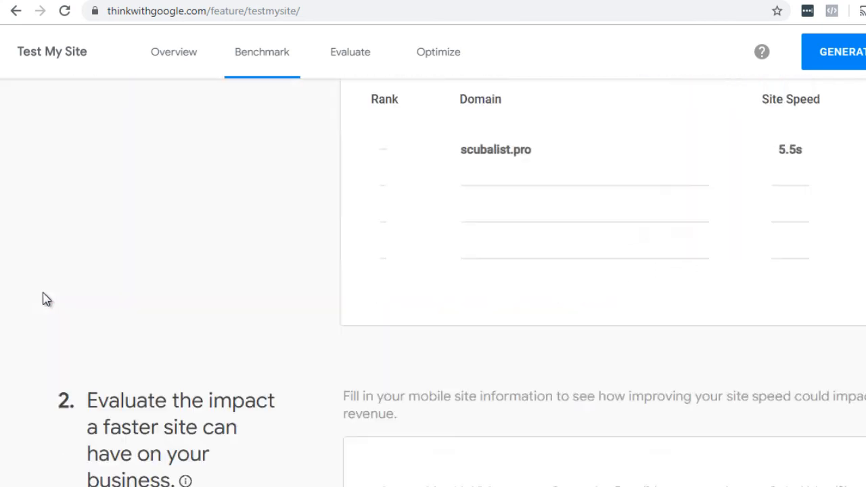
- Review scubalist.pro's revenue-impact estimate, then the Optimize fixes such as avoiding excessive DOM size
left_click(350, 52)
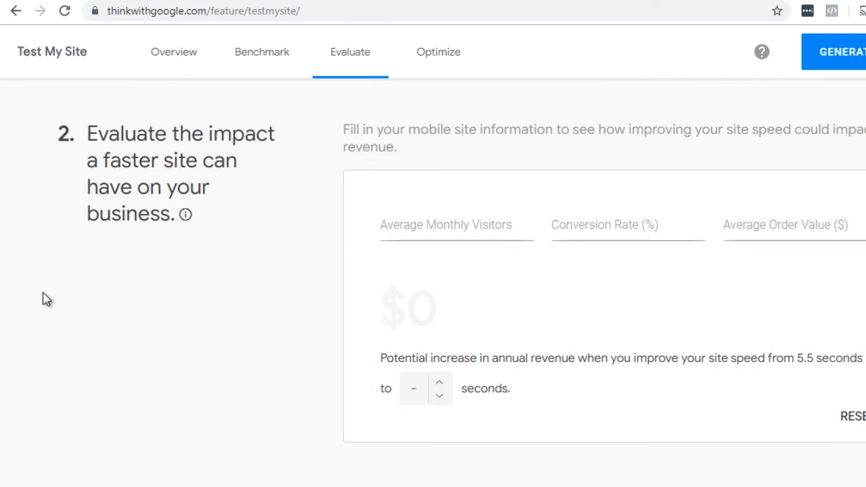
scroll("down", 3)
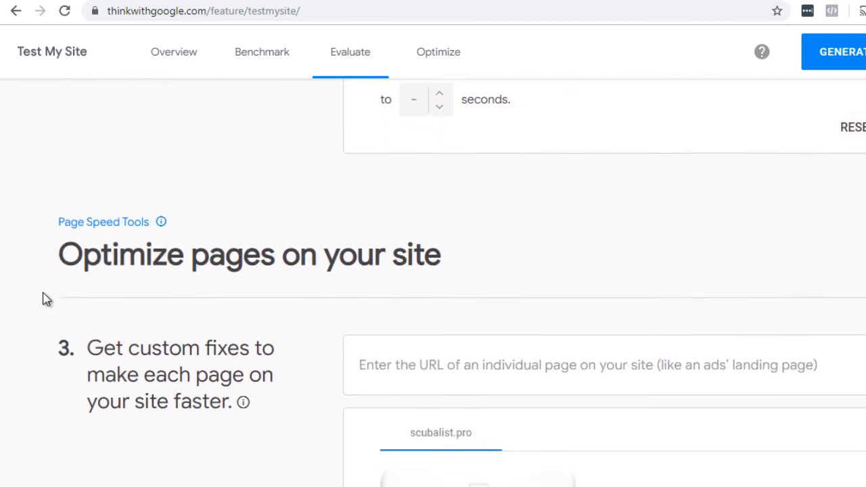
left_click(438, 52)
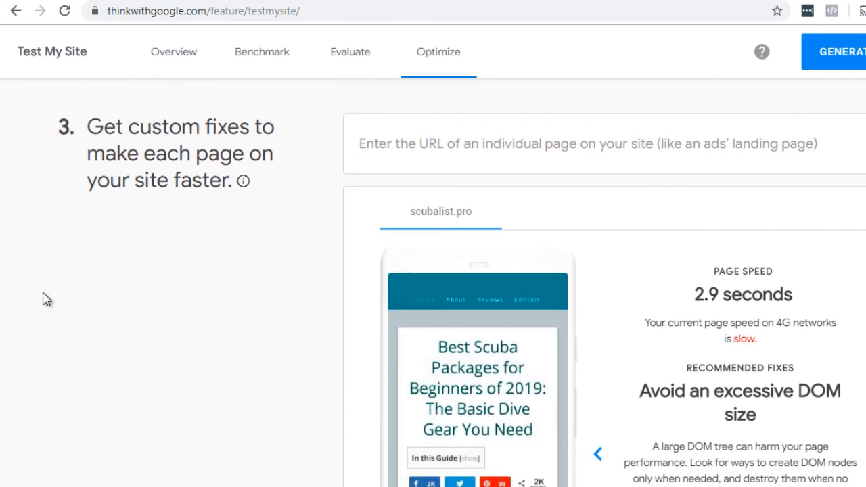
scroll("down", 3)
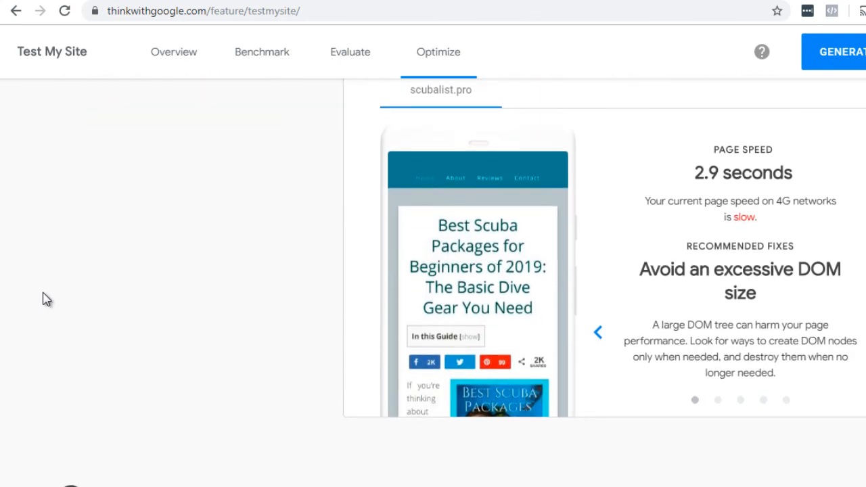
mouse_move(733, 276)
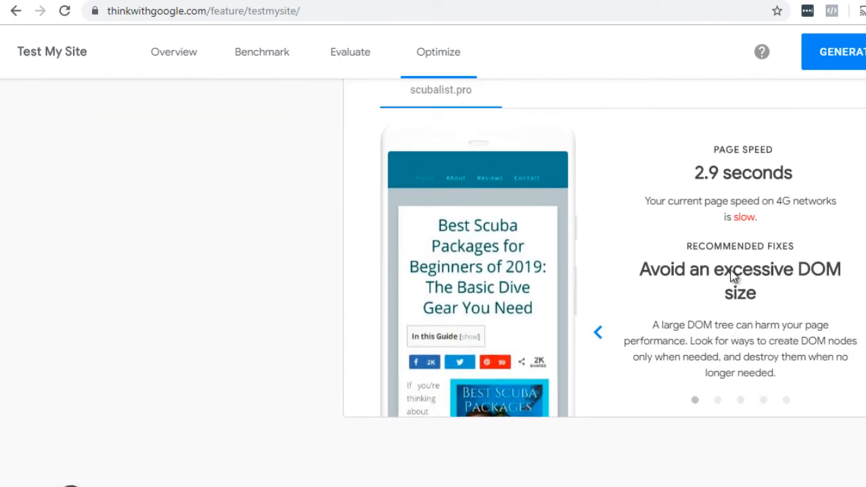
mouse_move(342, 301)
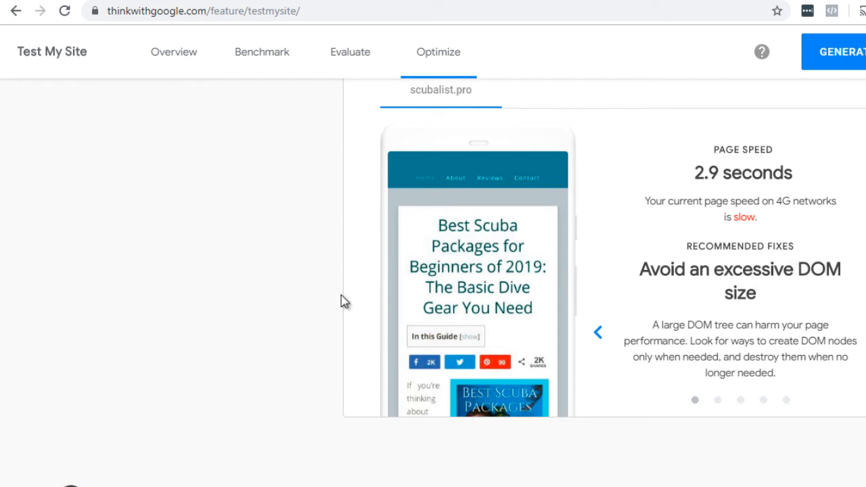
mouse_move(27, 255)
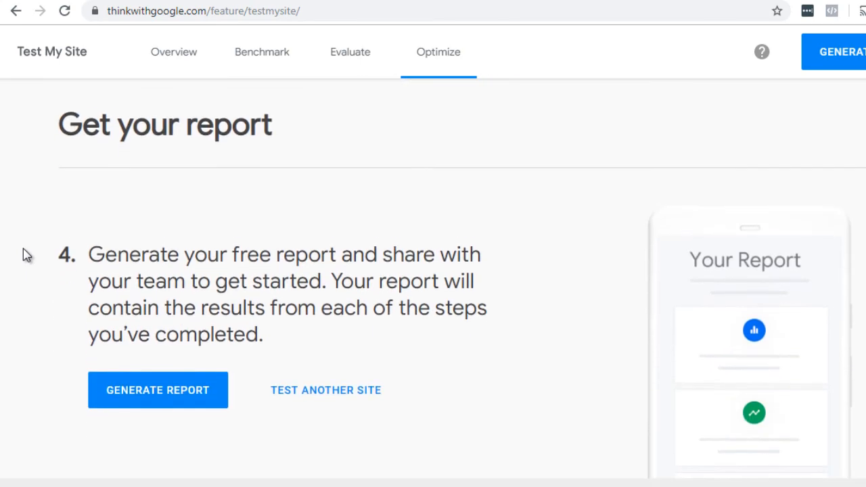
- Go back to the Overview showing scubalist.pro's 5.5-second Slow mobile speed
scroll("up", 3)
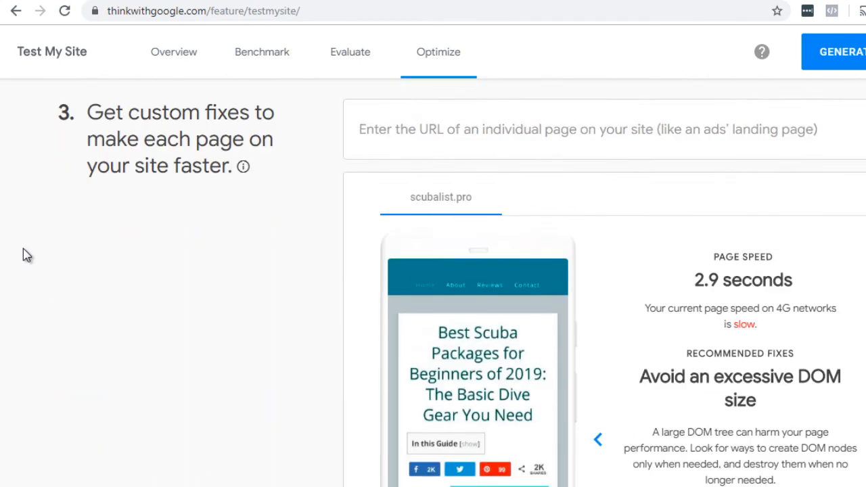
left_click(174, 109)
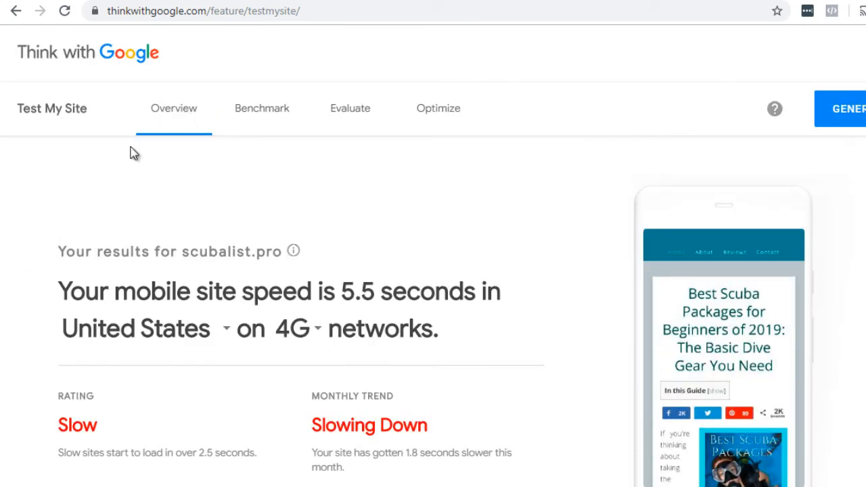
mouse_move(42, 244)
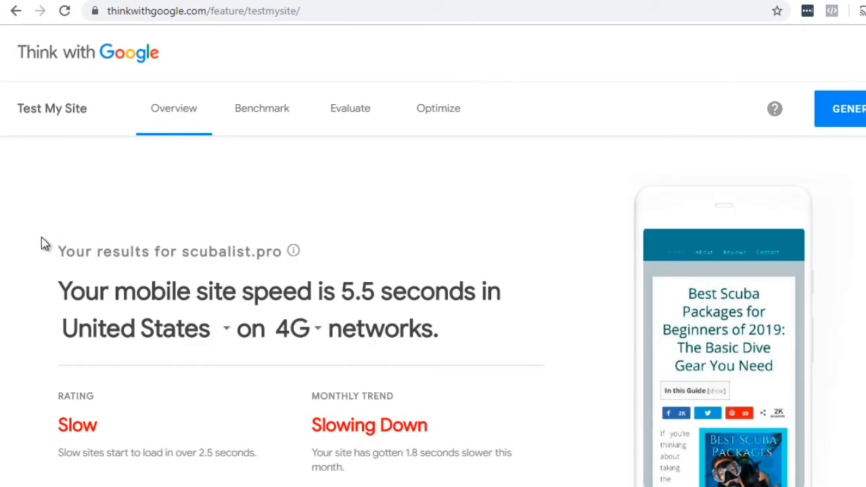